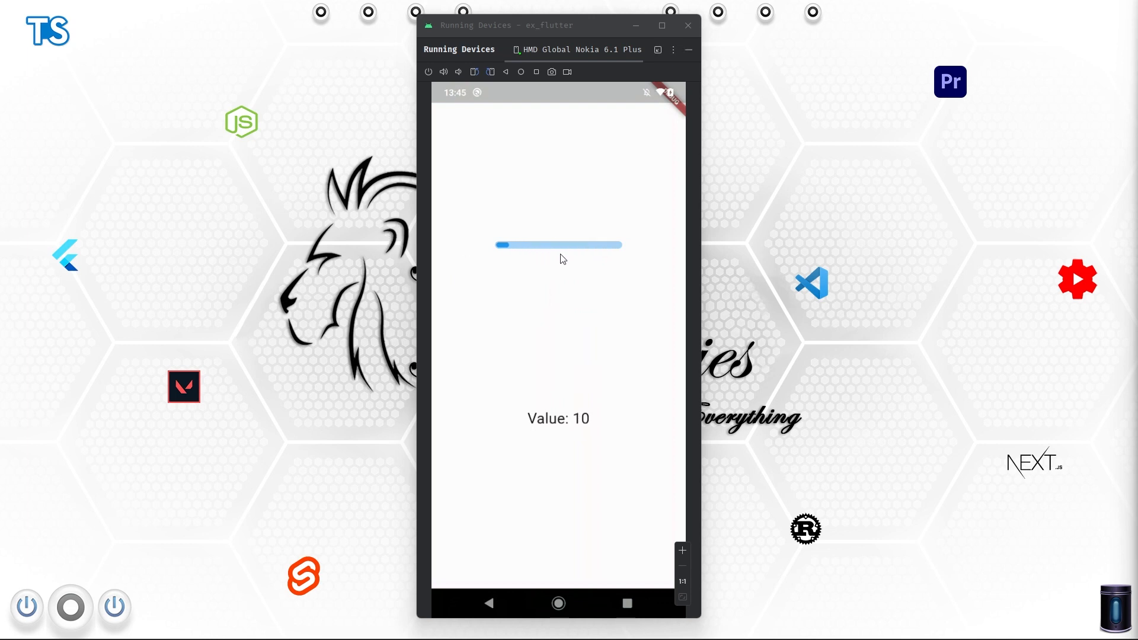
pyautogui.moveTo(561, 295)
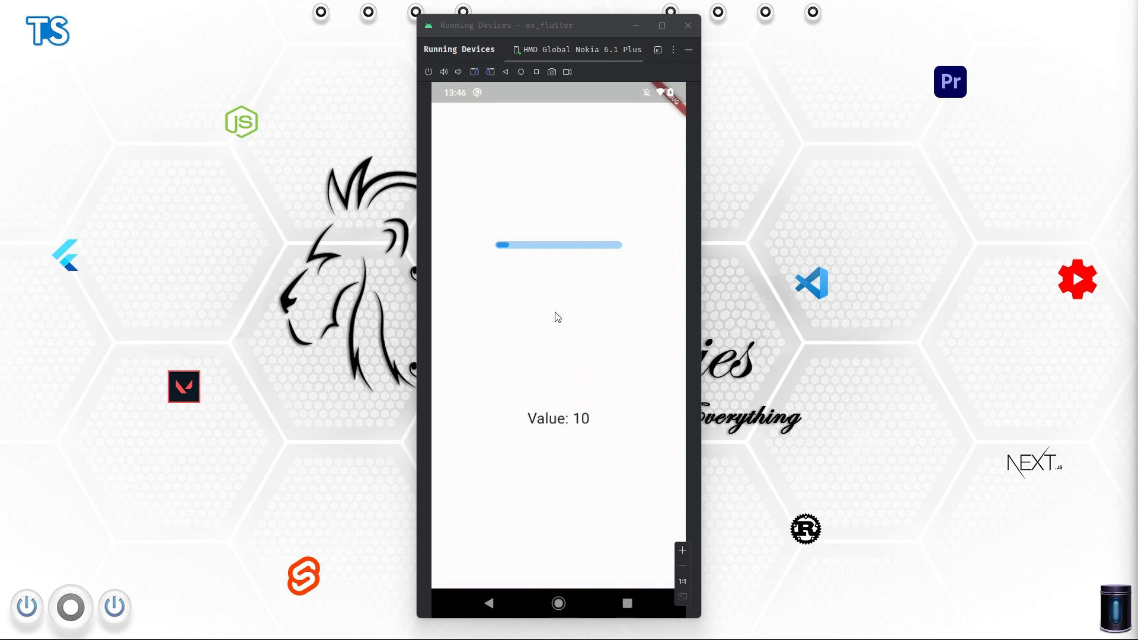
pyautogui.moveTo(545, 308)
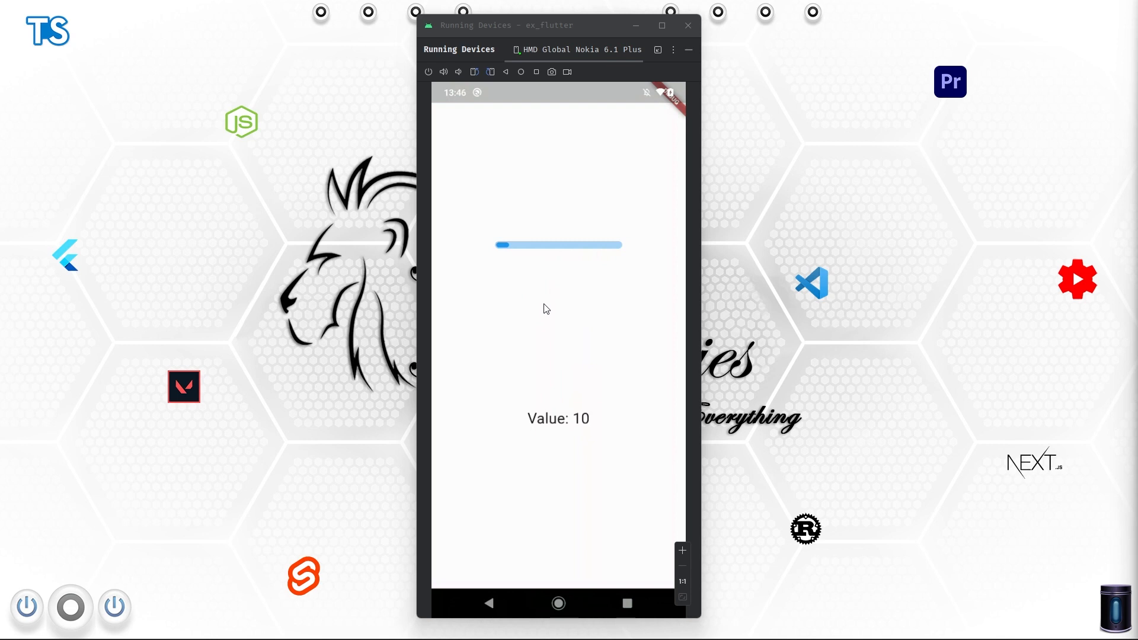
pyautogui.moveTo(556, 295)
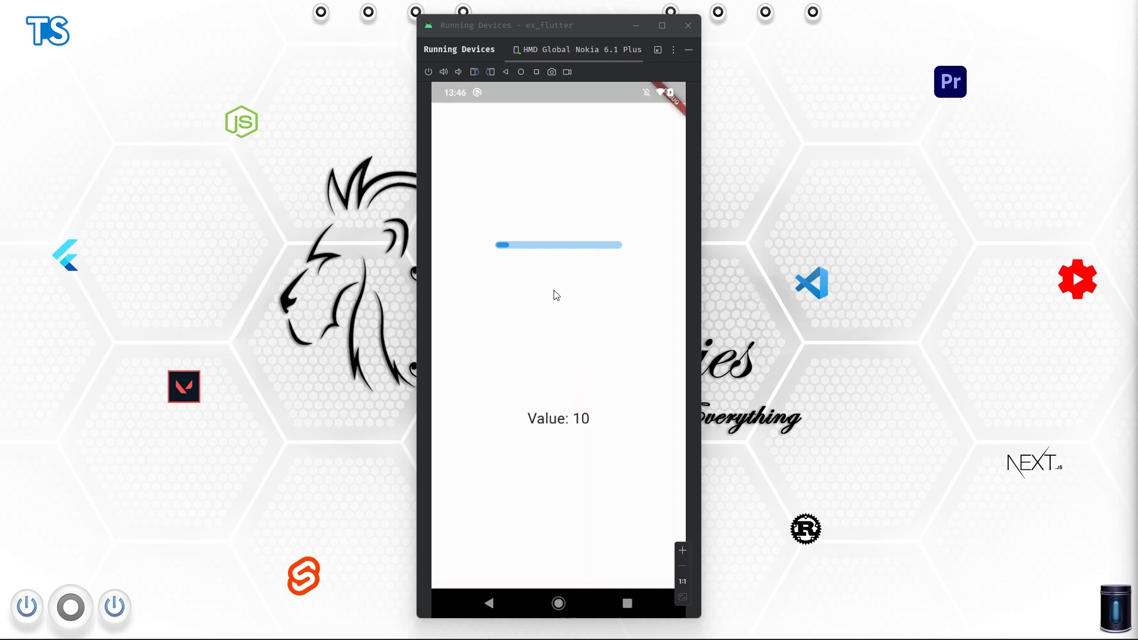
pyautogui.moveTo(567, 292)
pyautogui.write('c')
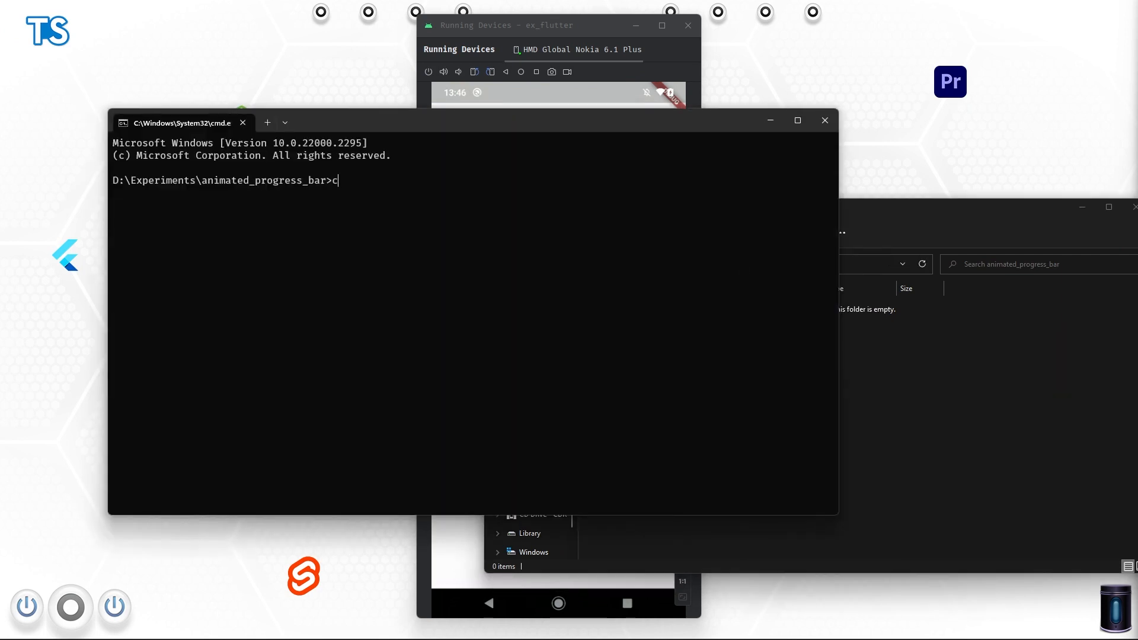
# Run 'flutter create .' in the animated_progress_bar folder and open it with 'code .'
pyautogui.write('lutter create .')
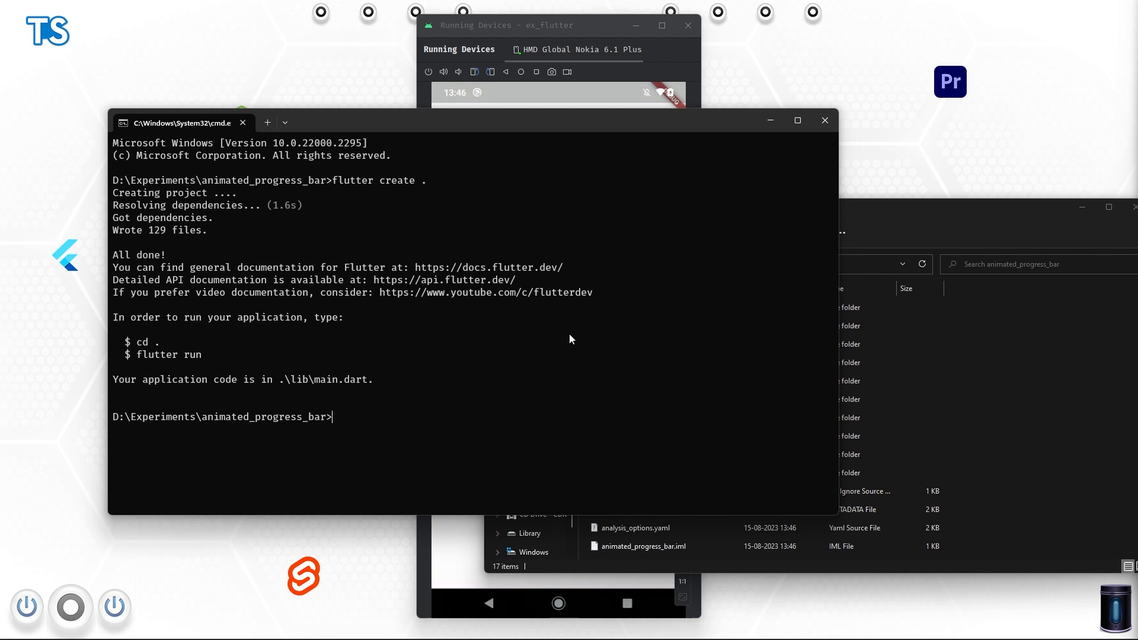
pyautogui.write('code .')
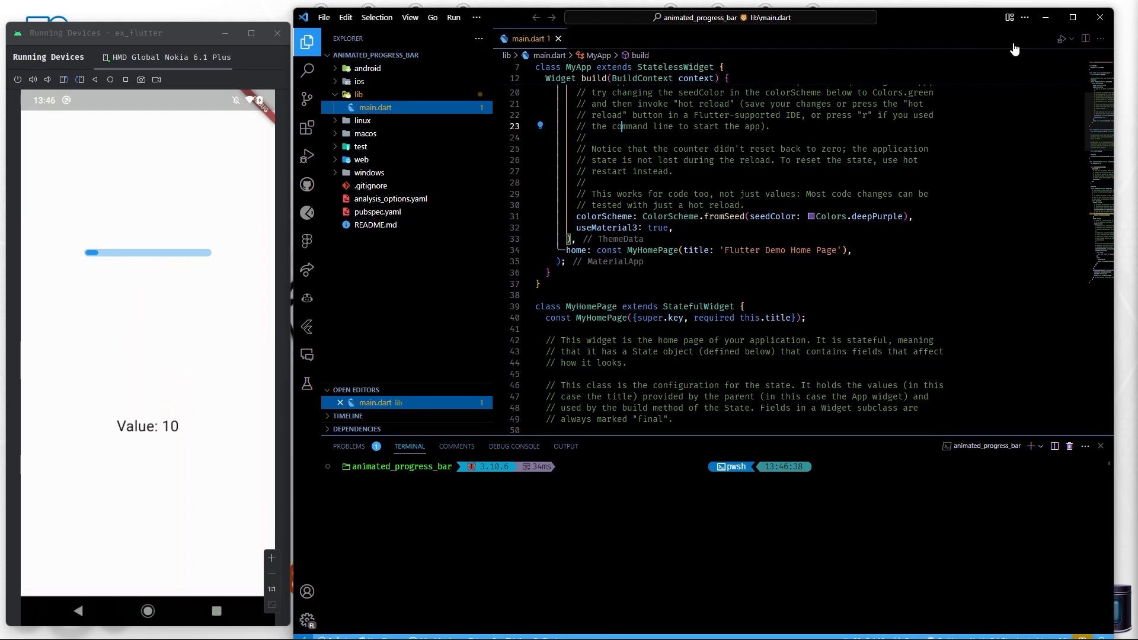
# Replace all '// (.*)' regex matches with nothing to strip the template comments
pyautogui.scroll(3)
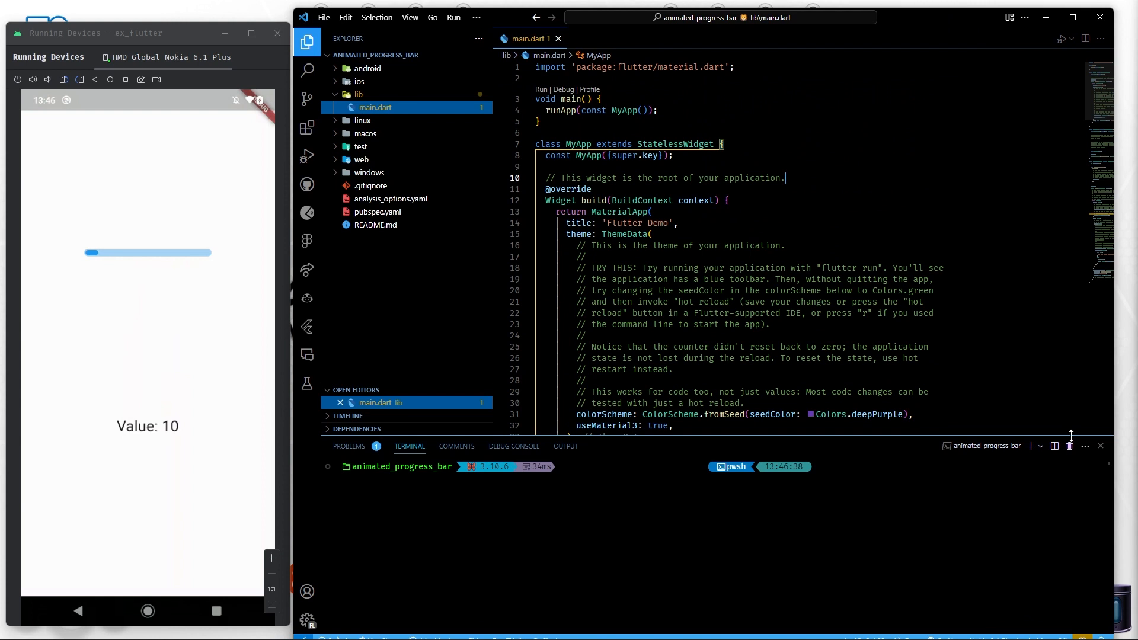
pyautogui.press('Ctrl+h')
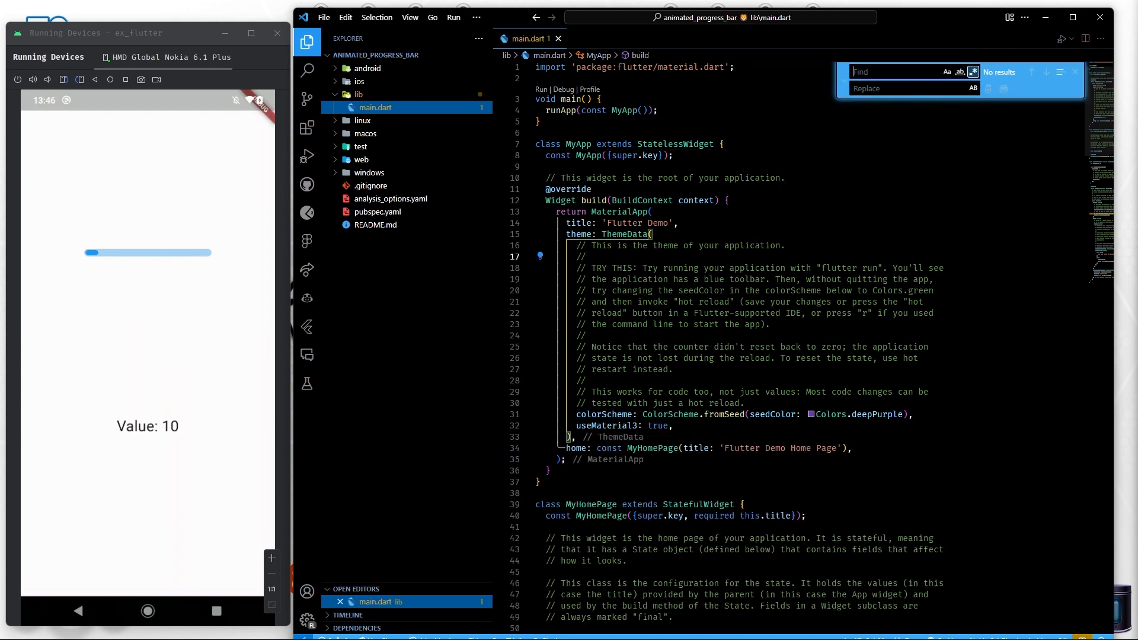
pyautogui.write('// (')
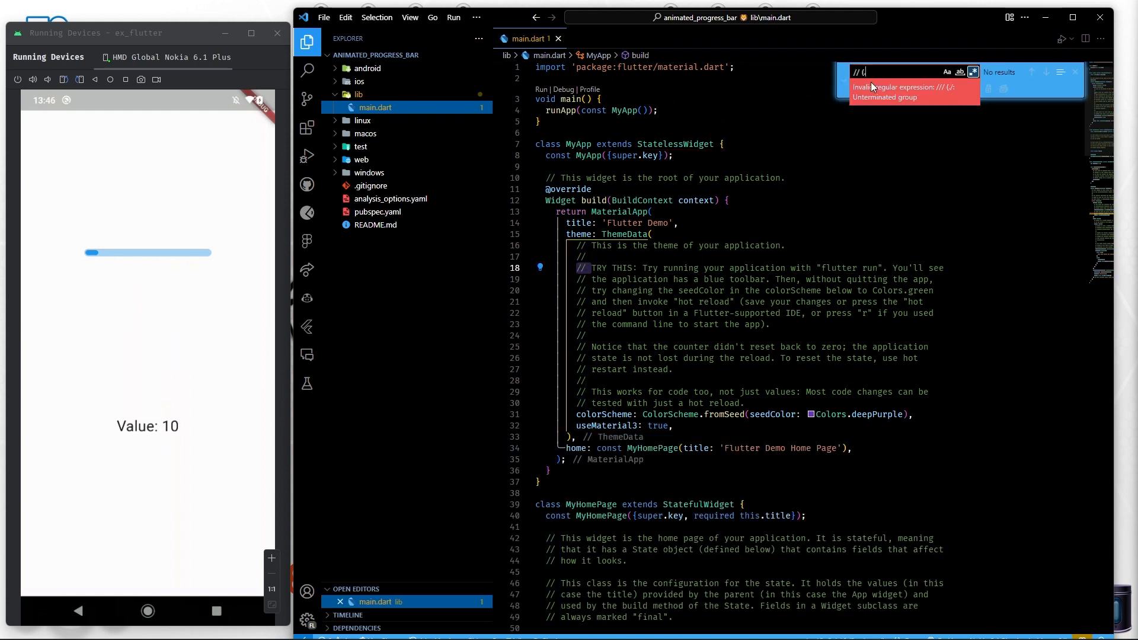
pyautogui.write('*')
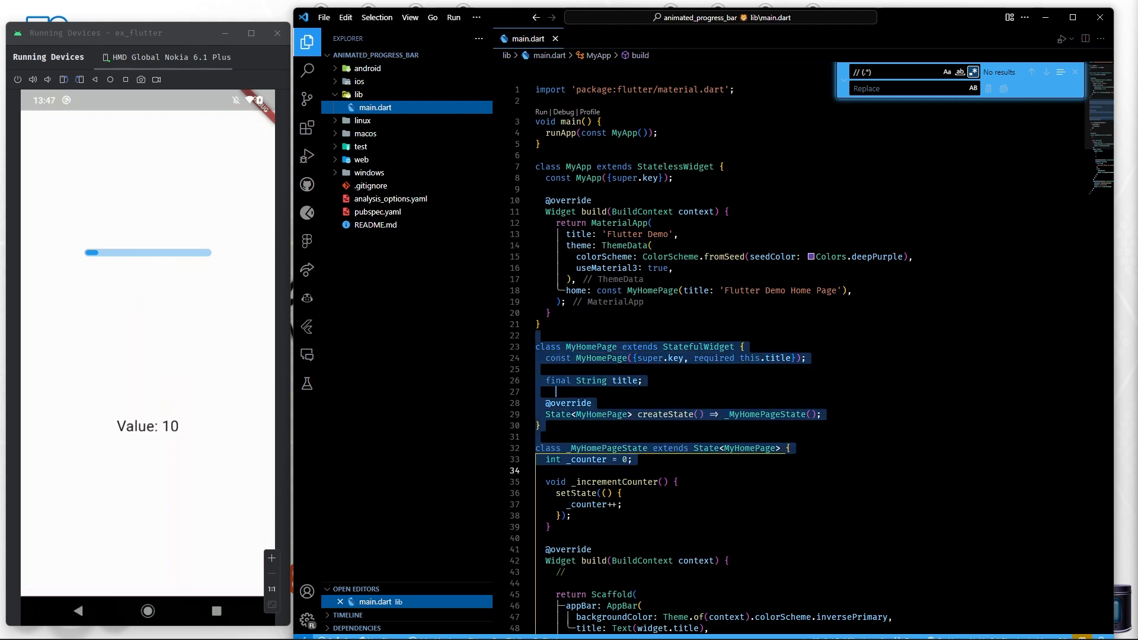
# Delete the MyHomePage classes and set home to a Scaffold with an empty Column body
pyautogui.press('Delete')
pyautogui.write('Scaffol')
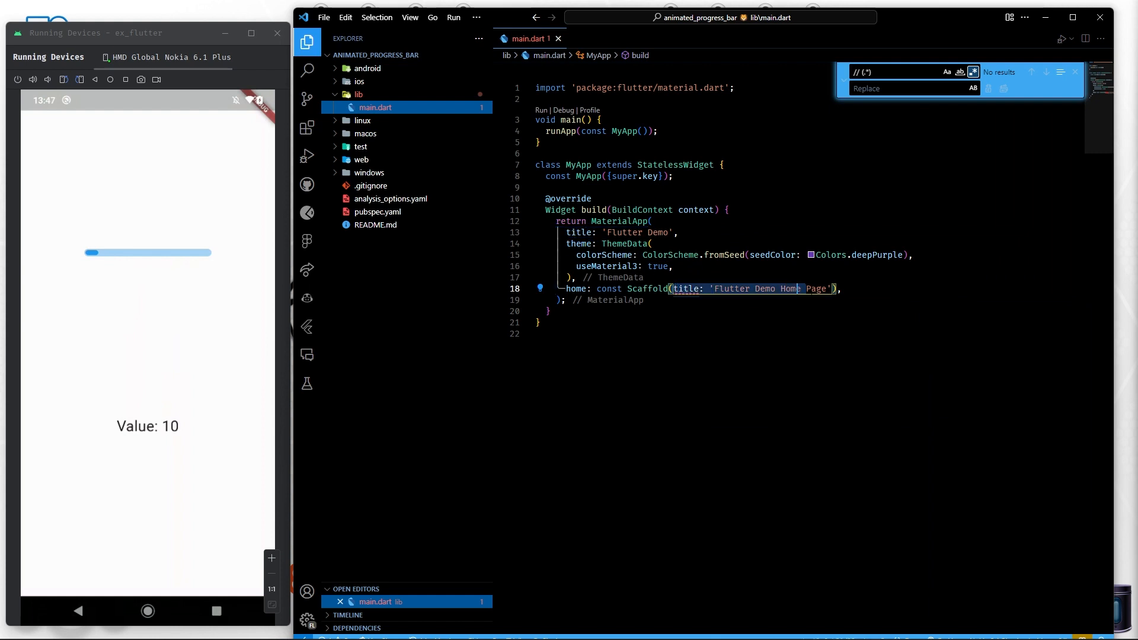
pyautogui.write('d(c),')
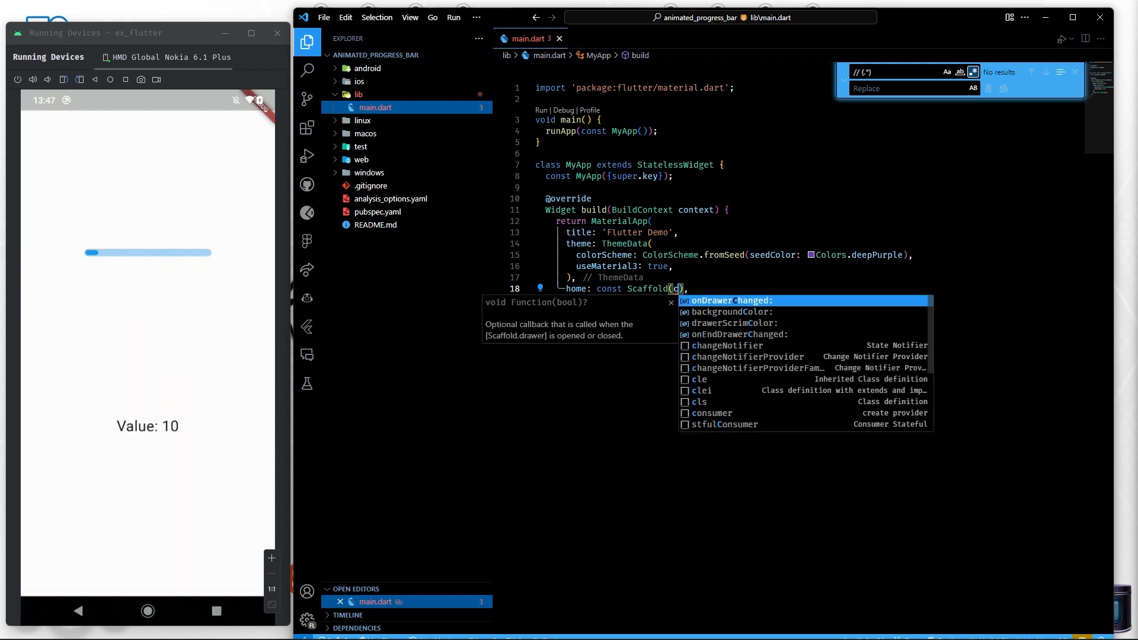
pyautogui.write('body: AboutDialog')
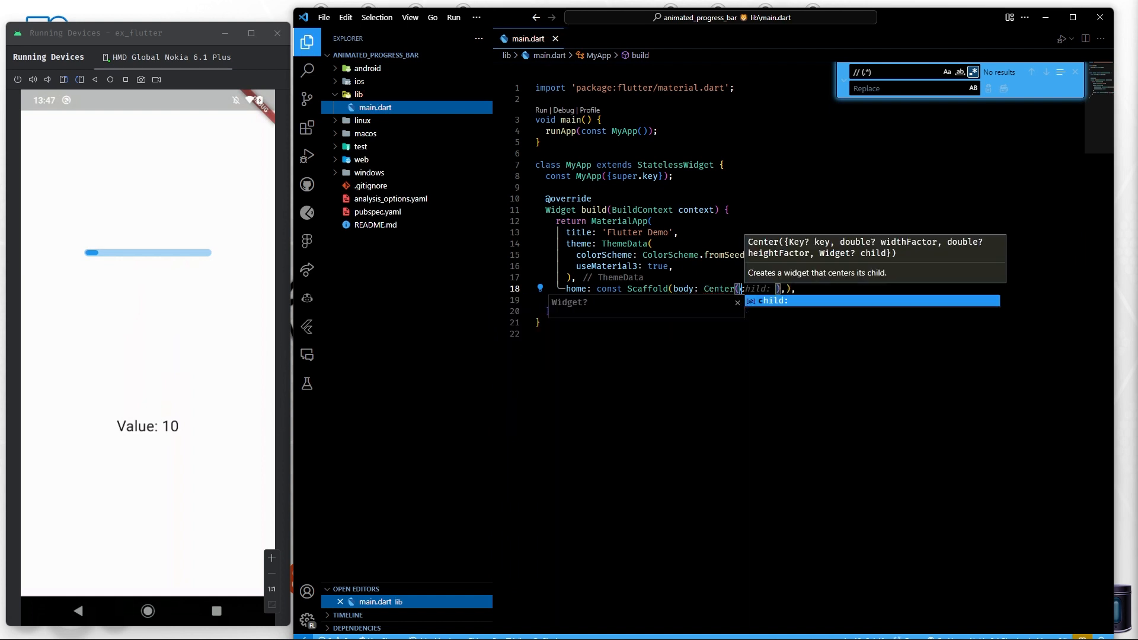
pyautogui.write('Column(')
pyautogui.write('children: [')
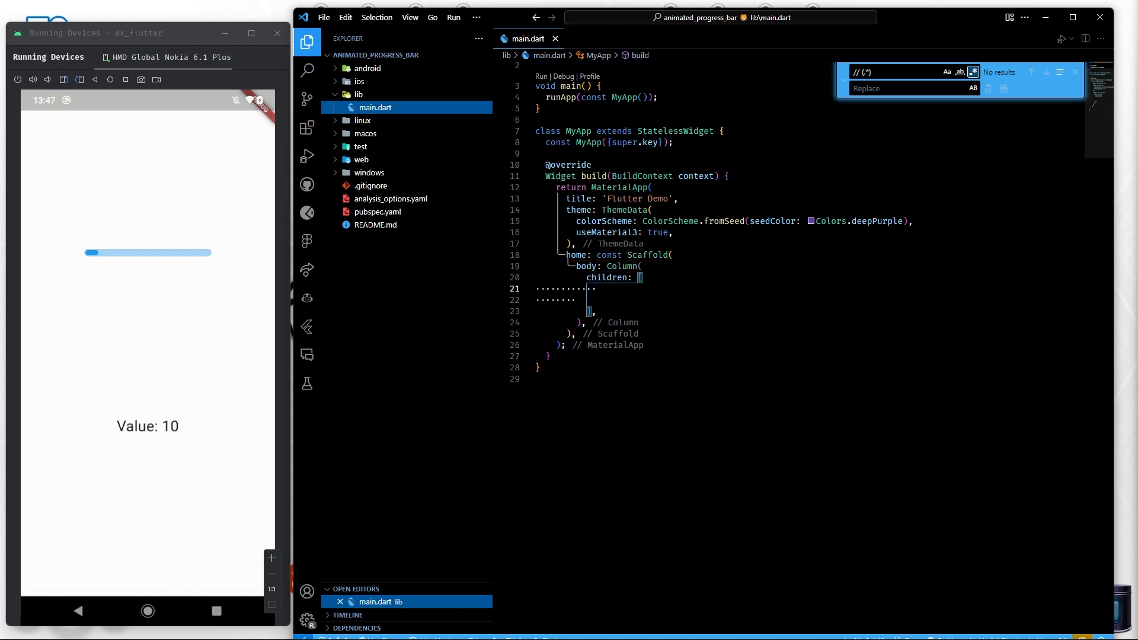
# Add size = MediaQuery.sizeOf(context) and a SizedBox of width size.width * 0.5 holding RoudedProgressBar()
pyautogui.write('SizedBox')
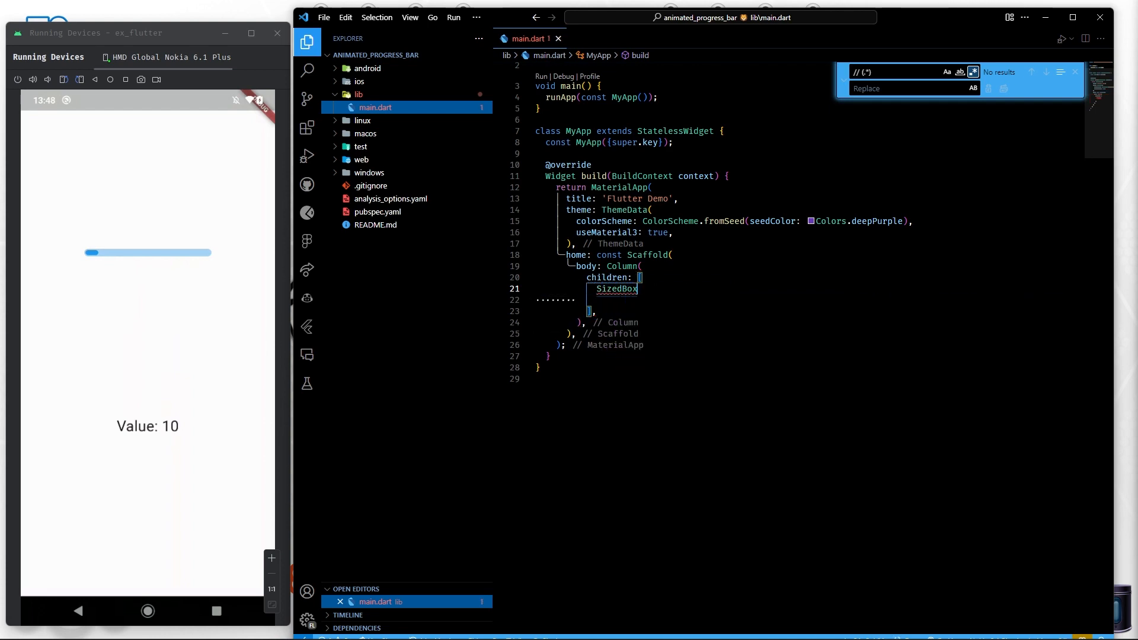
pyautogui.write('(width: ,')
pyautogui.write('final')
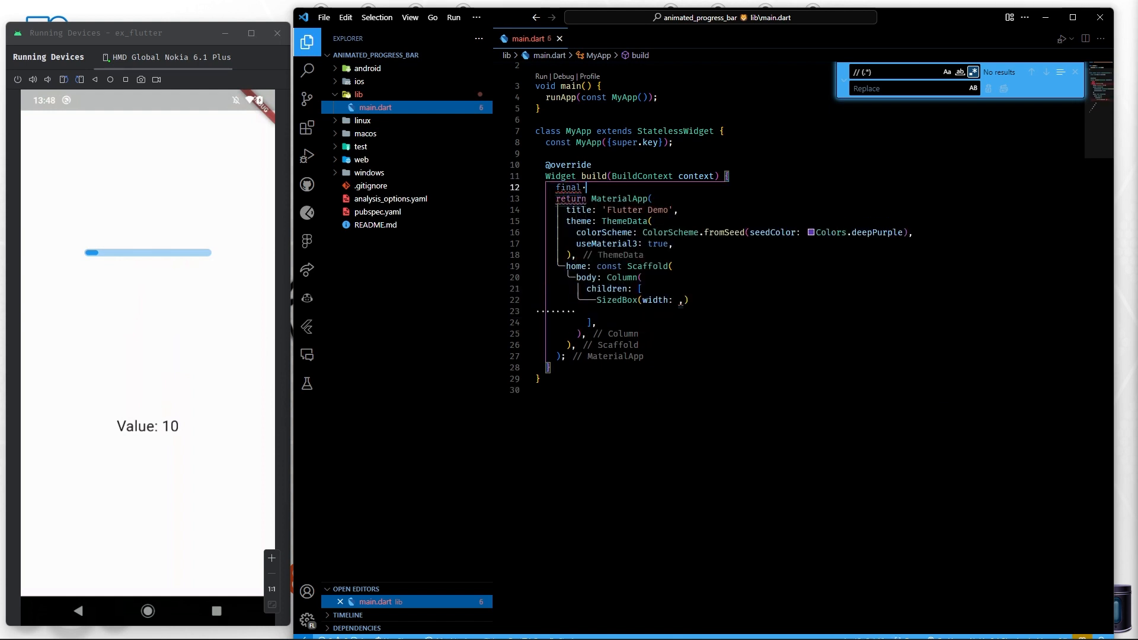
pyautogui.write('size = MediaQuery.sizeOf(context);')
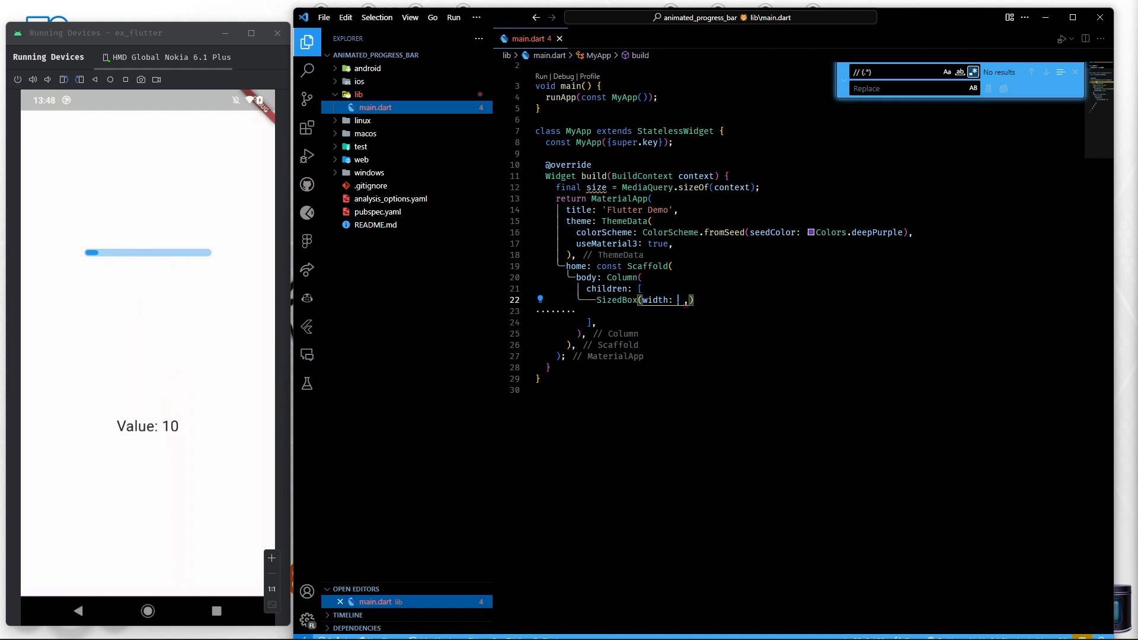
pyautogui.write('size.width')
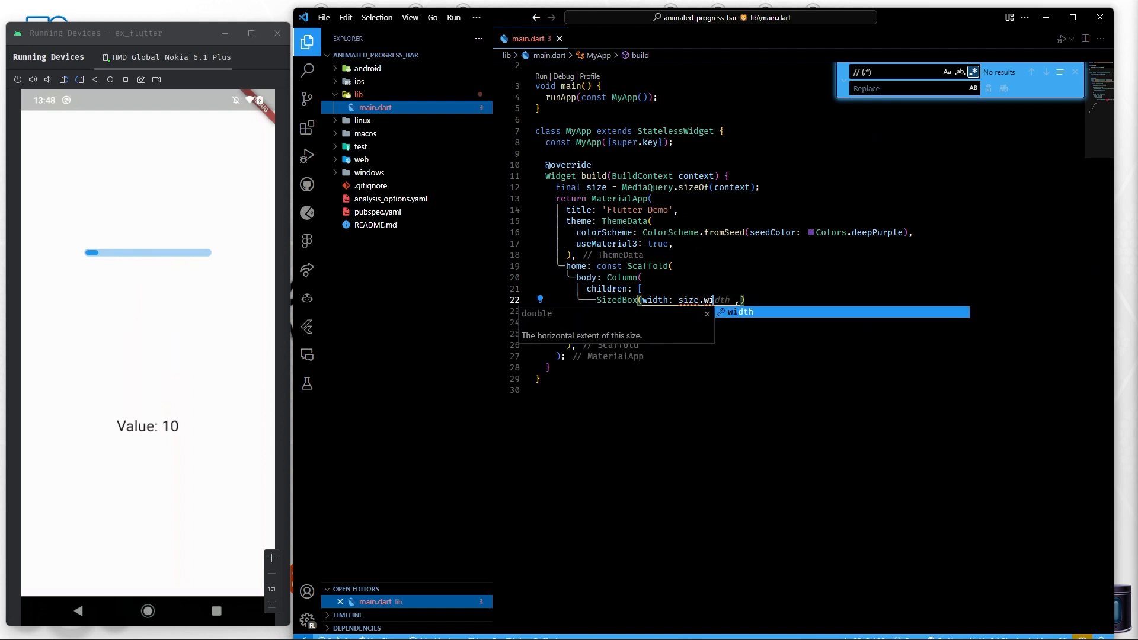
pyautogui.write('* 0.5')
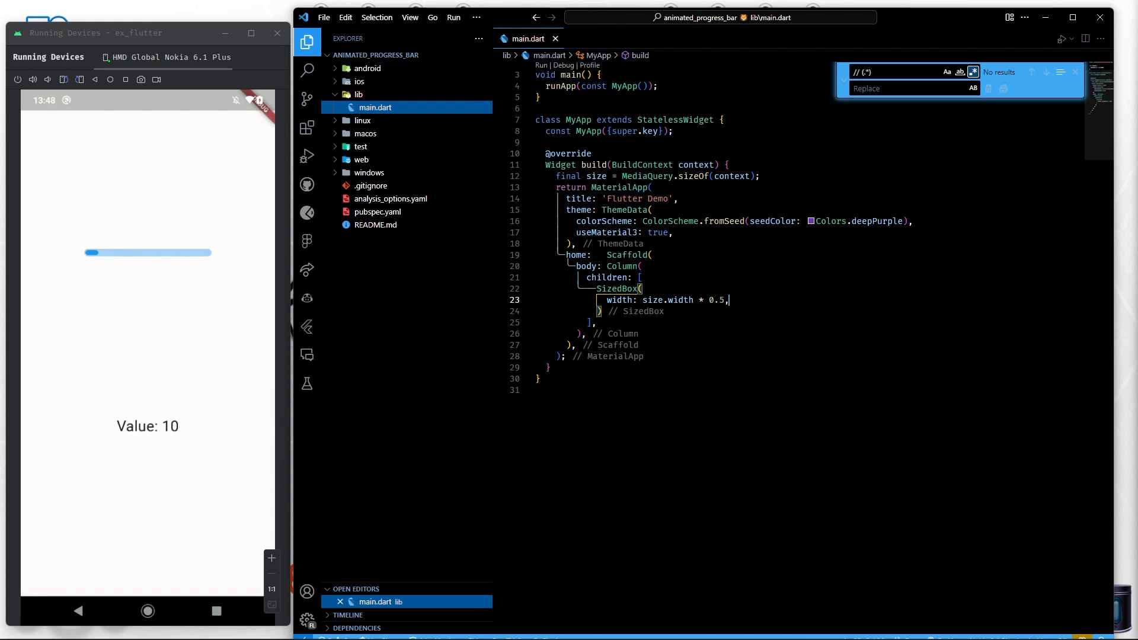
pyautogui.write('child: size')
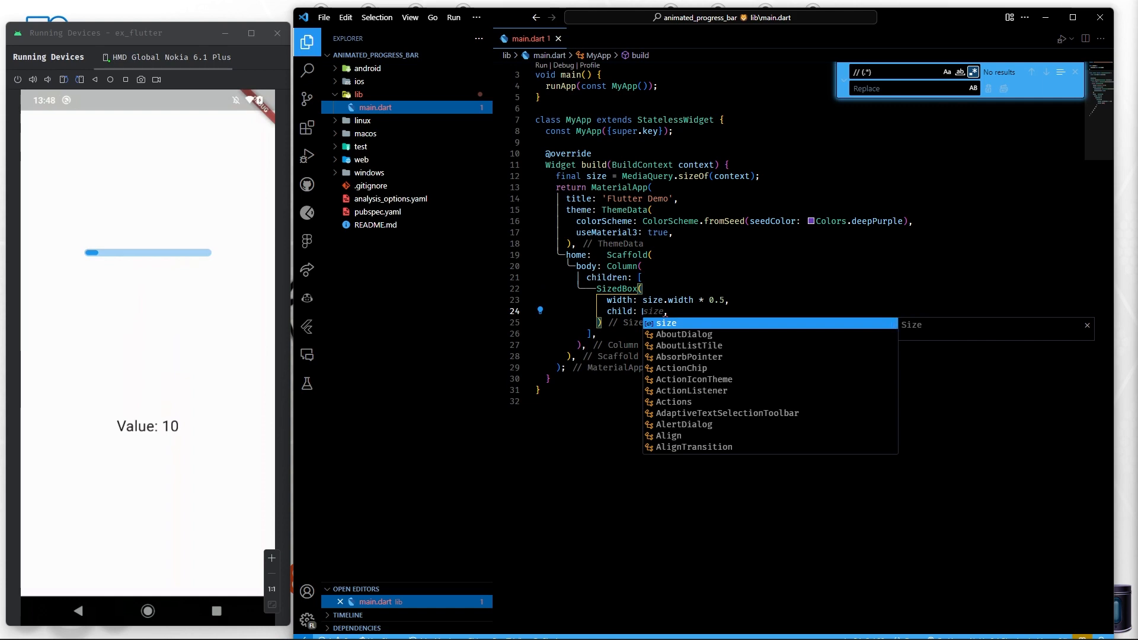
pyautogui.write('RoudedProgressBar(')
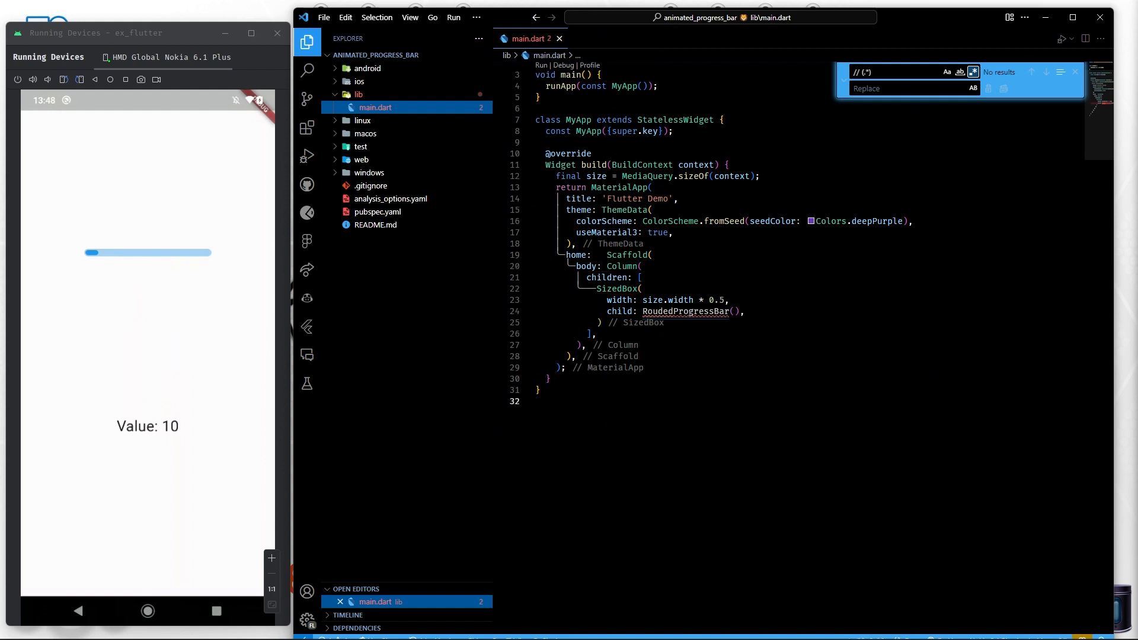
# Create RoundedProgressBar via 'stl' returning a LayoutBuilder with final x = constraints.maxWidth
pyautogui.write('stl')
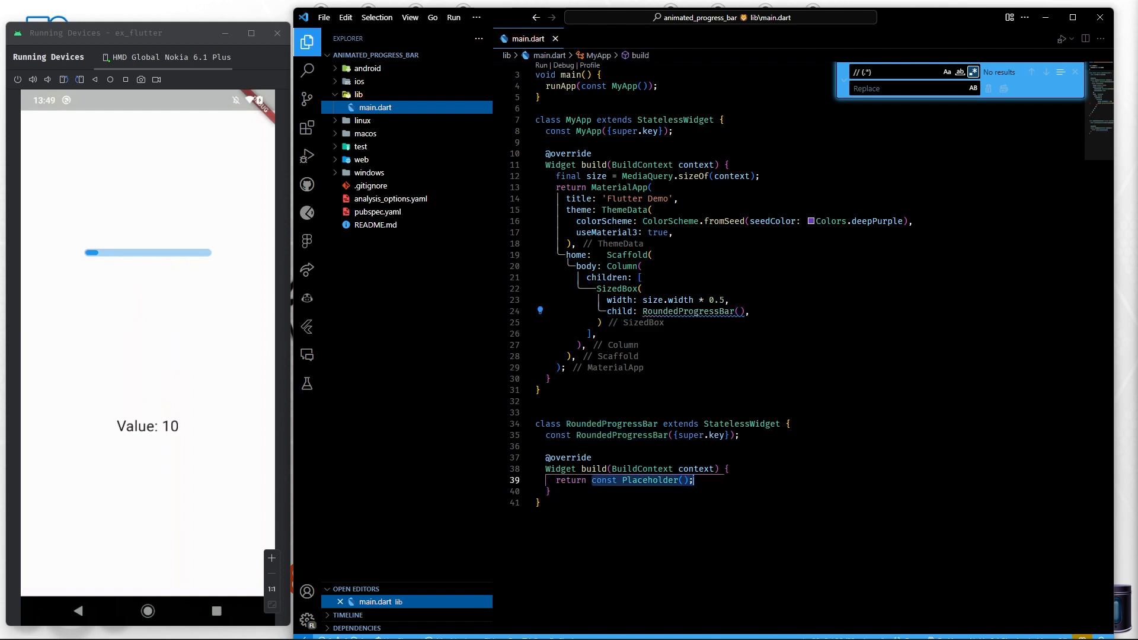
pyautogui.click(682, 480)
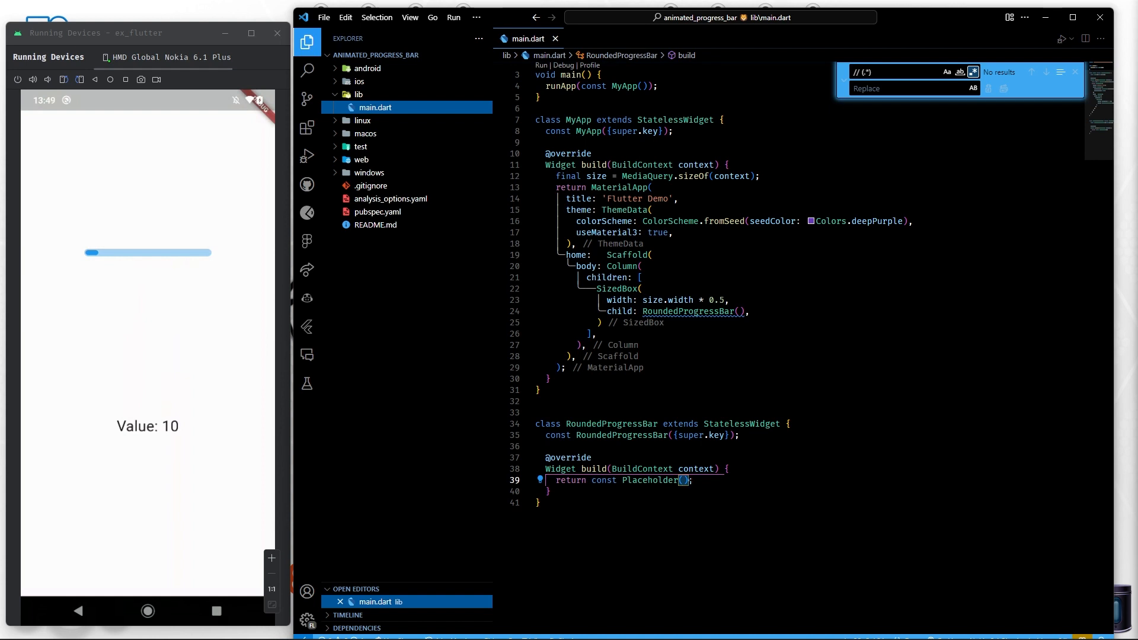
pyautogui.press('Backspace')
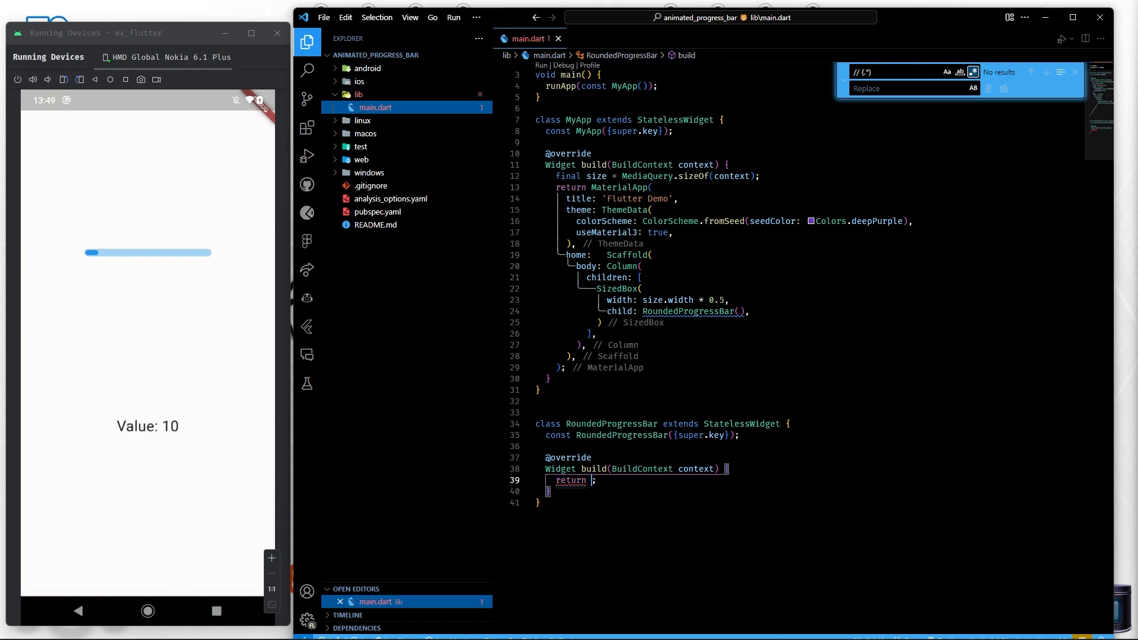
pyautogui.write('LayoutBuilder(builder: (_,),')
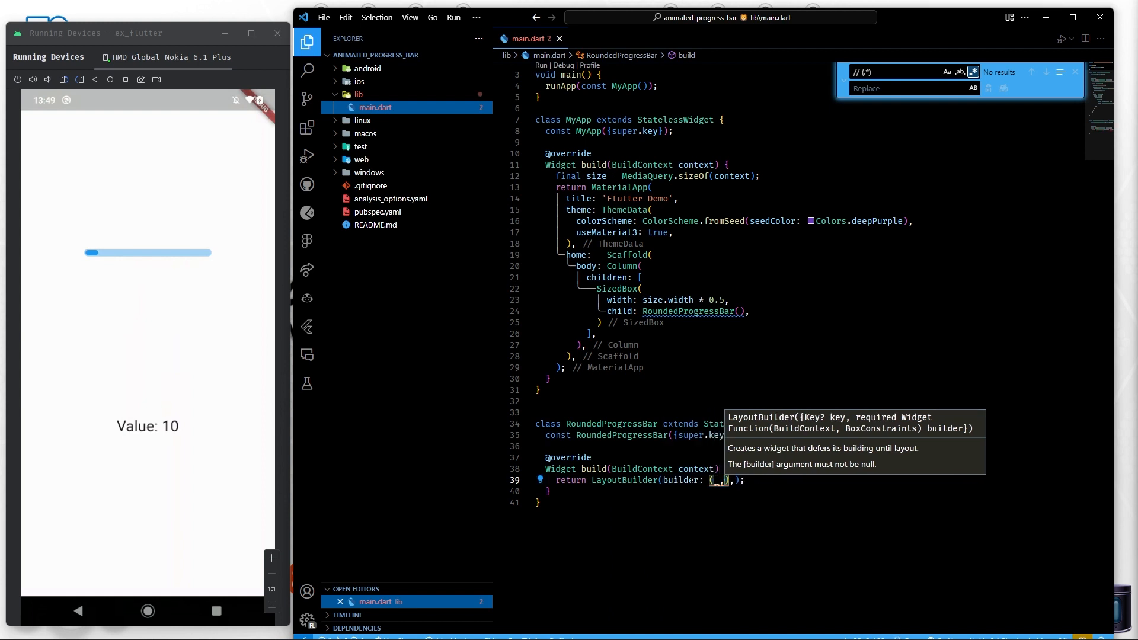
pyautogui.write('context')
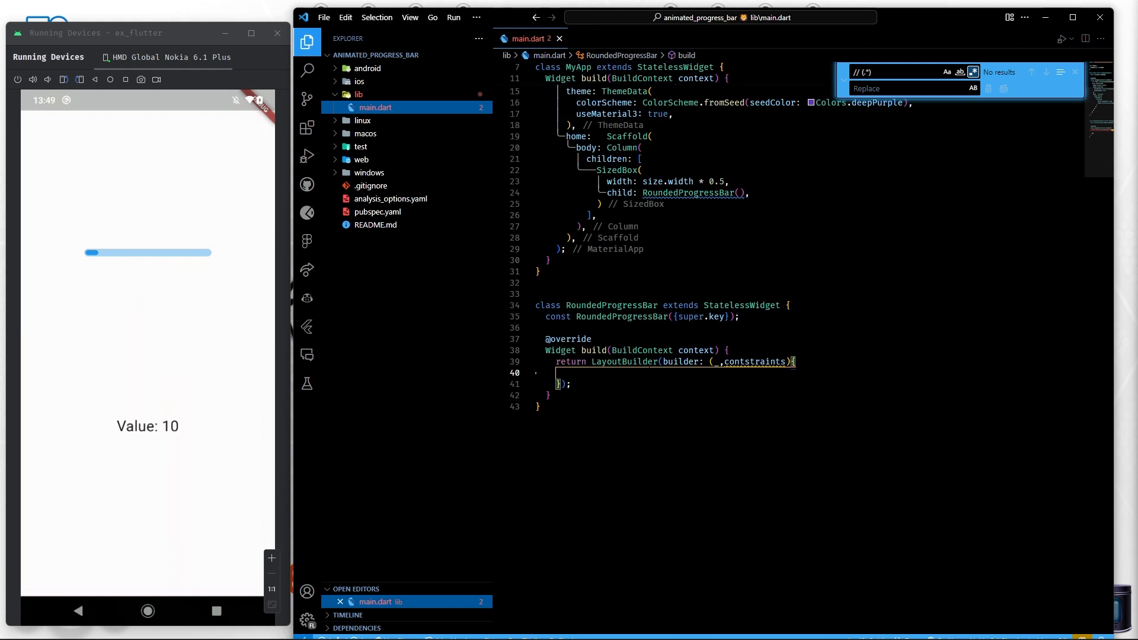
pyautogui.write('final x')
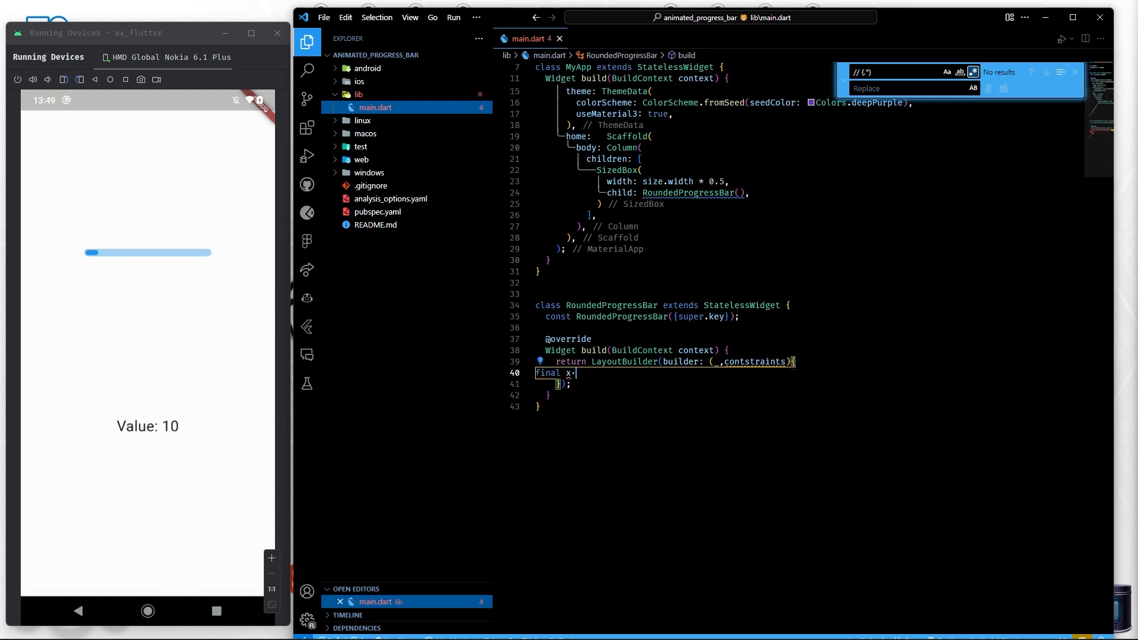
pyautogui.write('= constraints.maxWidth;')
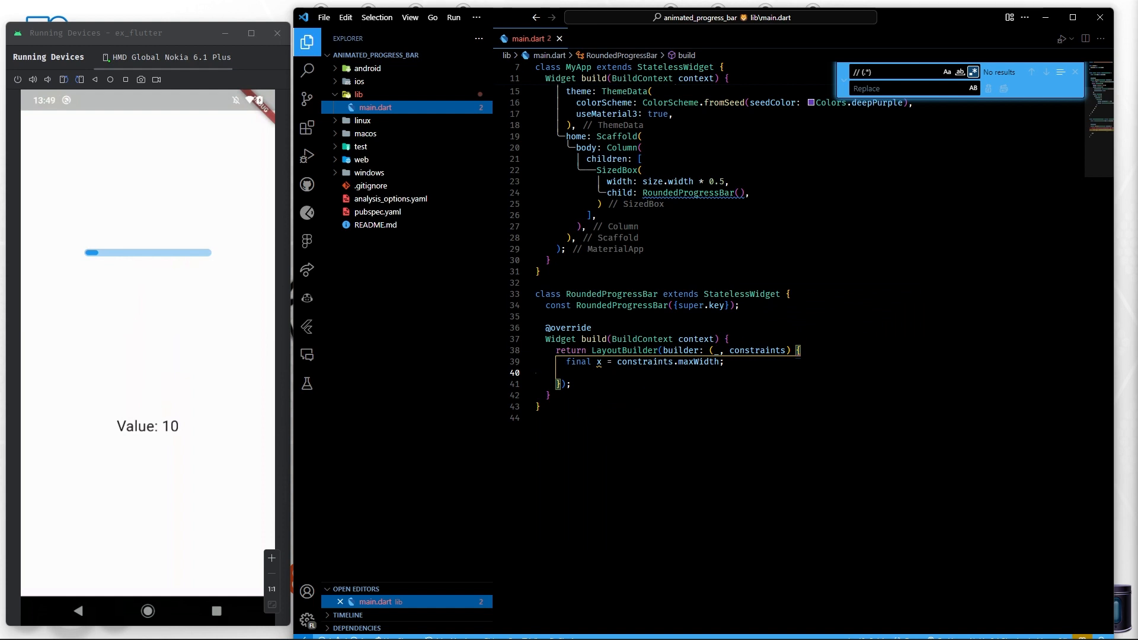
# Return a Stack aligned centerLeft whose children hold an AnimatedContainer with a duration begun
pyautogui.write('return St')
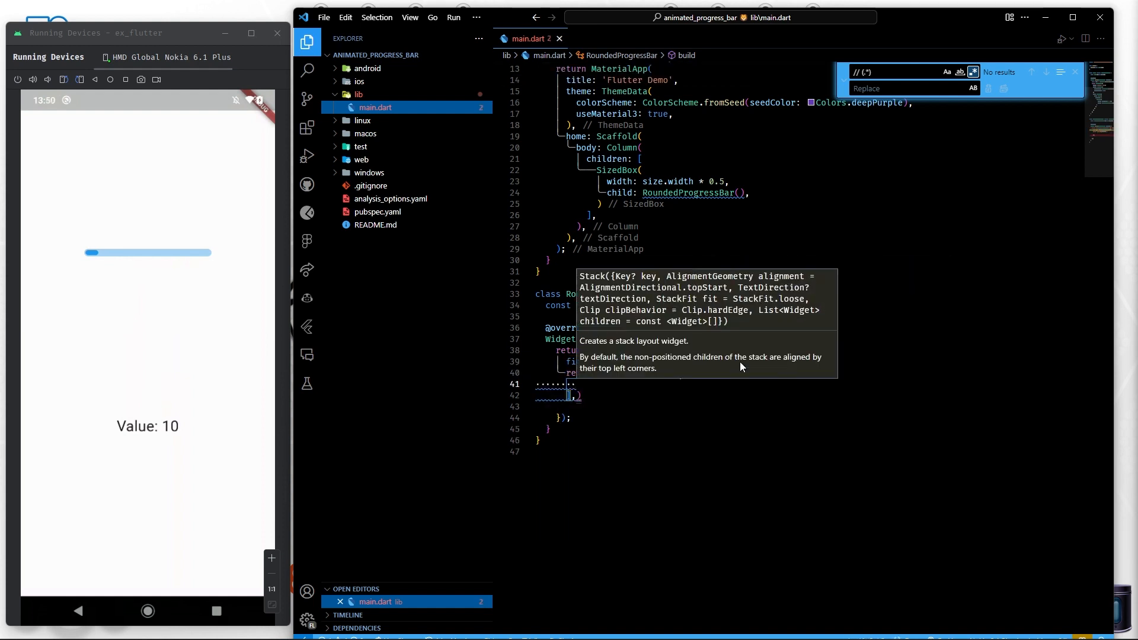
pyautogui.write('AnimatedContainer(')
pyautogui.write('alignment: Aligncen,')
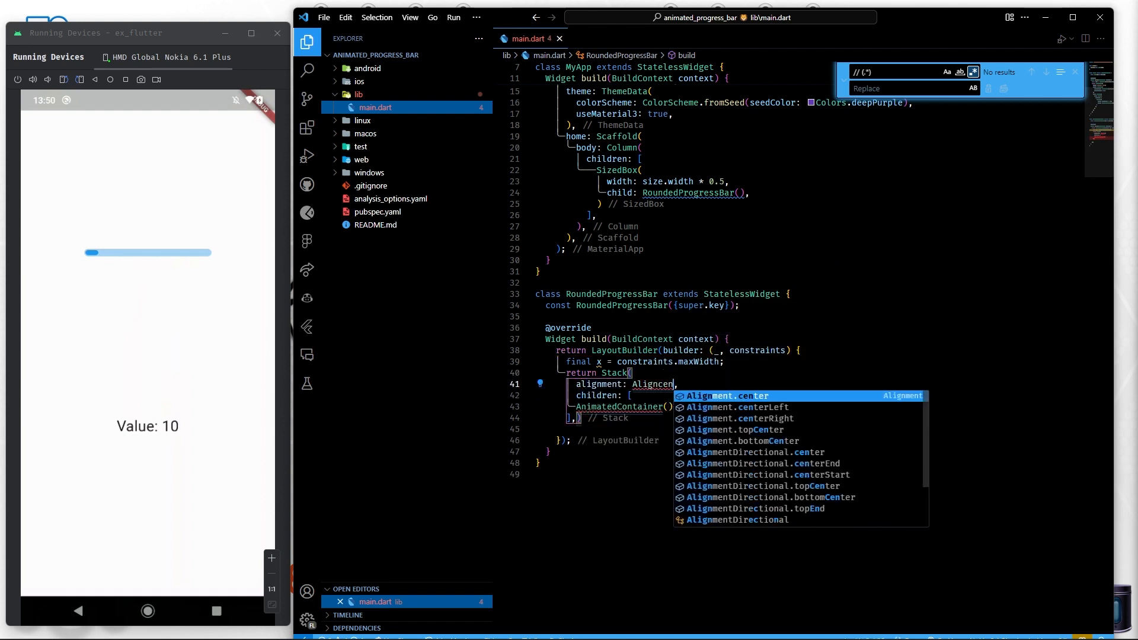
pyautogui.click(738, 406)
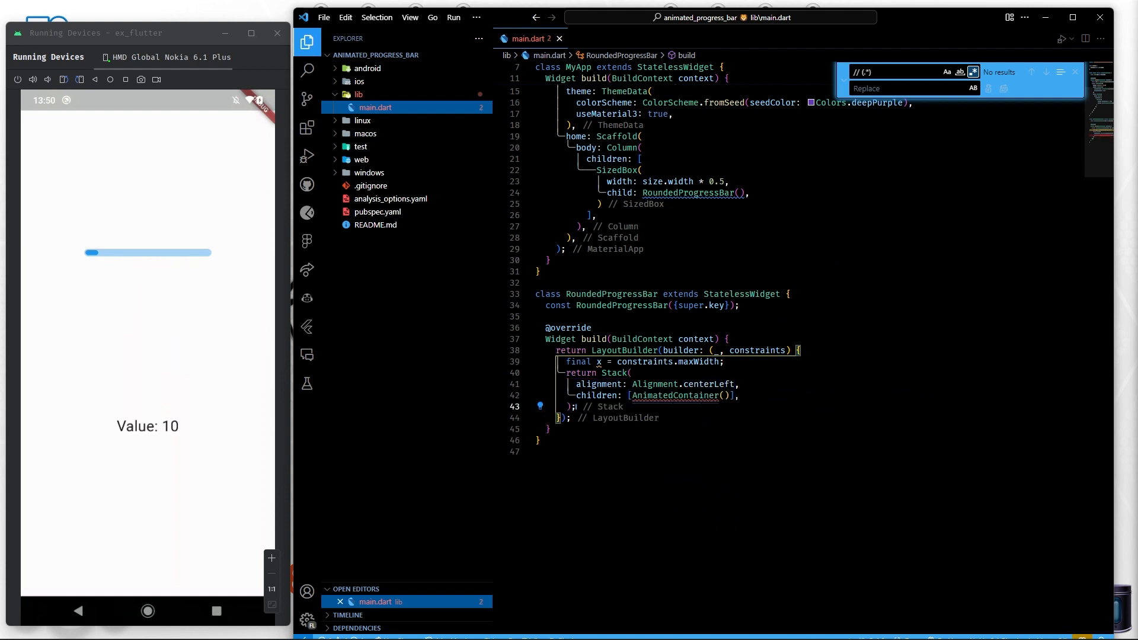
pyautogui.write('duration: Duration,')
pyautogui.click(684, 316)
pyautogui.write('final')
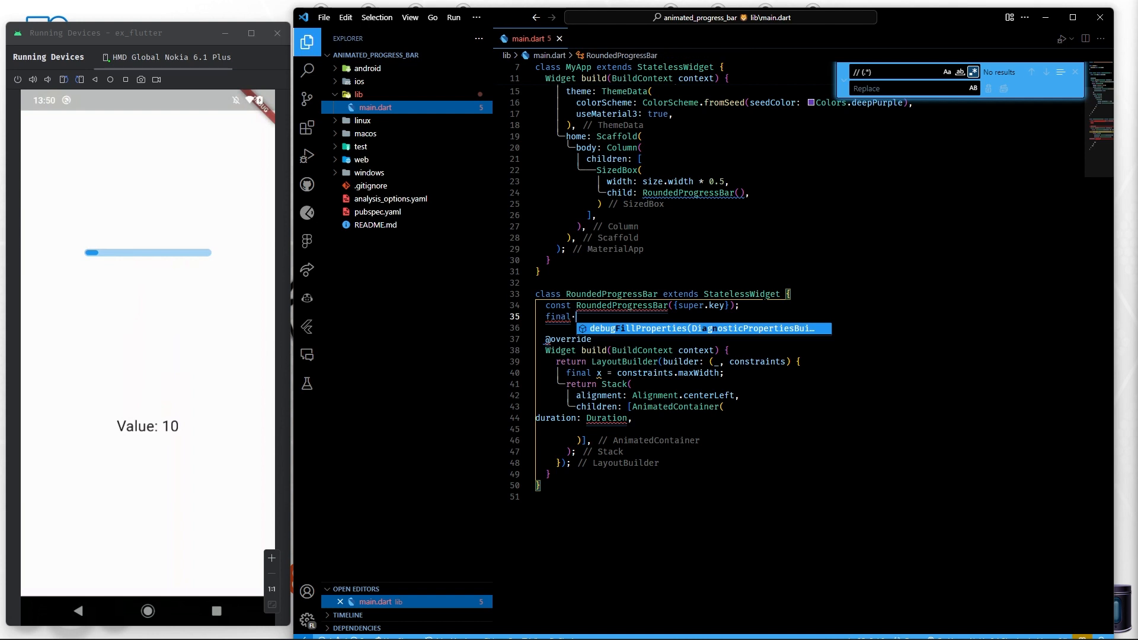
# Declare int duration and double height fields; give AnimatedContainer millisecond duration, width x and height
pyautogui.write('int duration;')
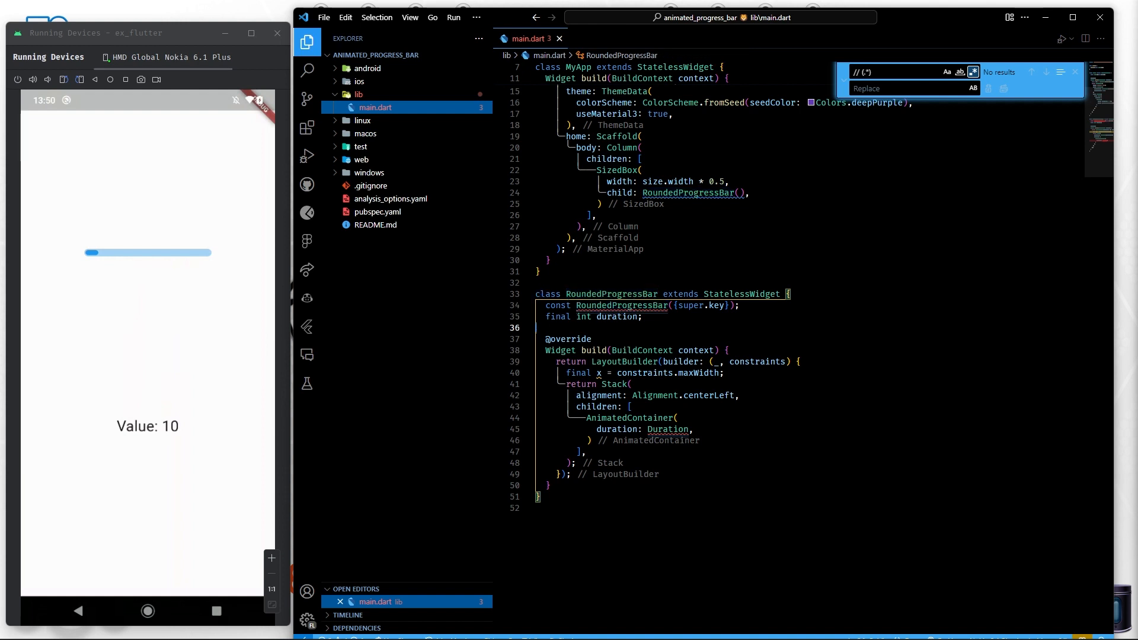
pyautogui.click(690, 429)
pyautogui.write('(milliseconds: duration')
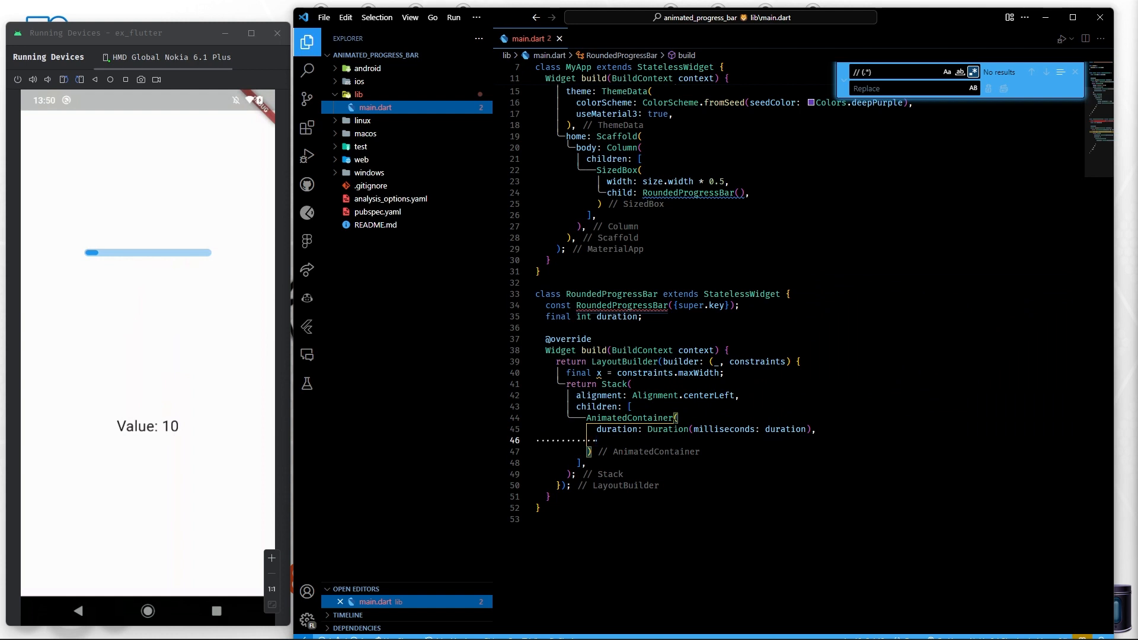
pyautogui.write('width: x,')
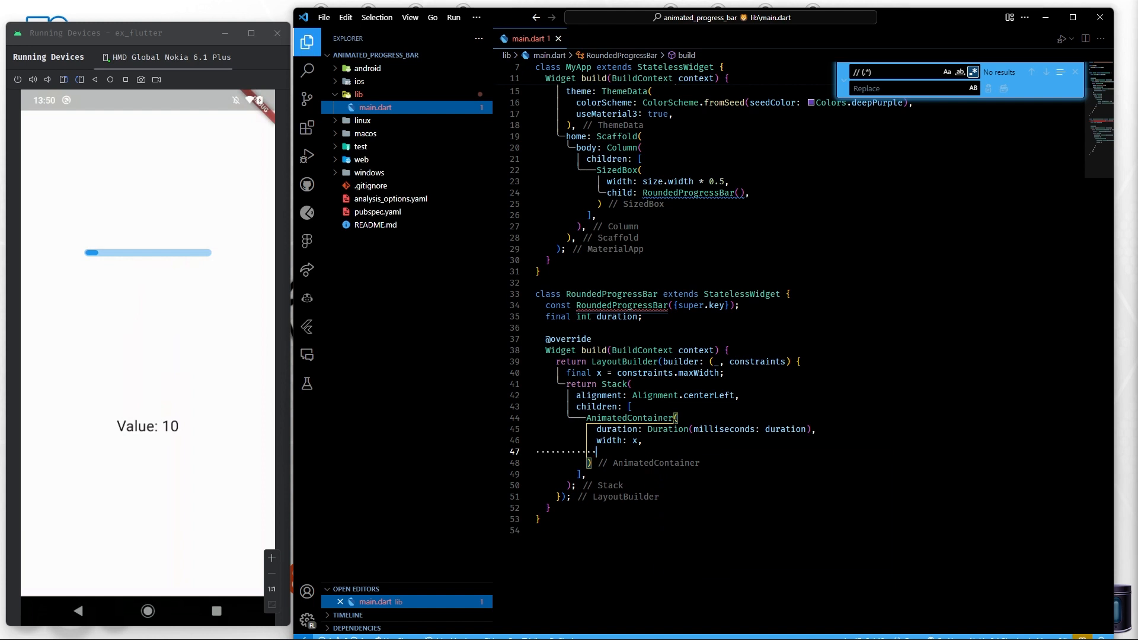
pyautogui.write('height: x,')
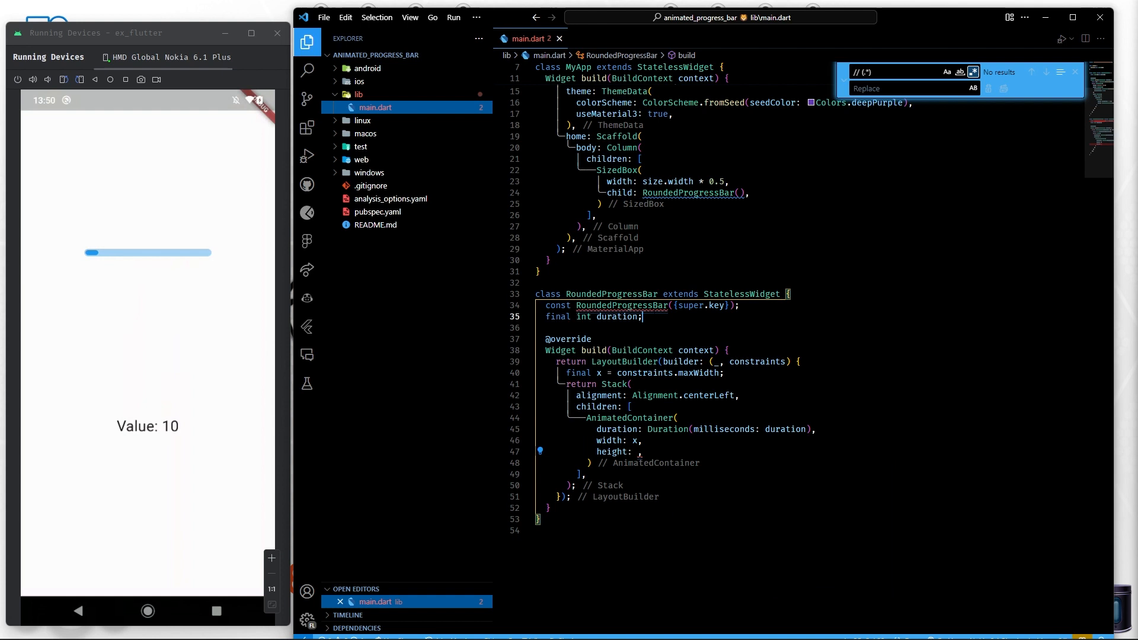
pyautogui.write('final')
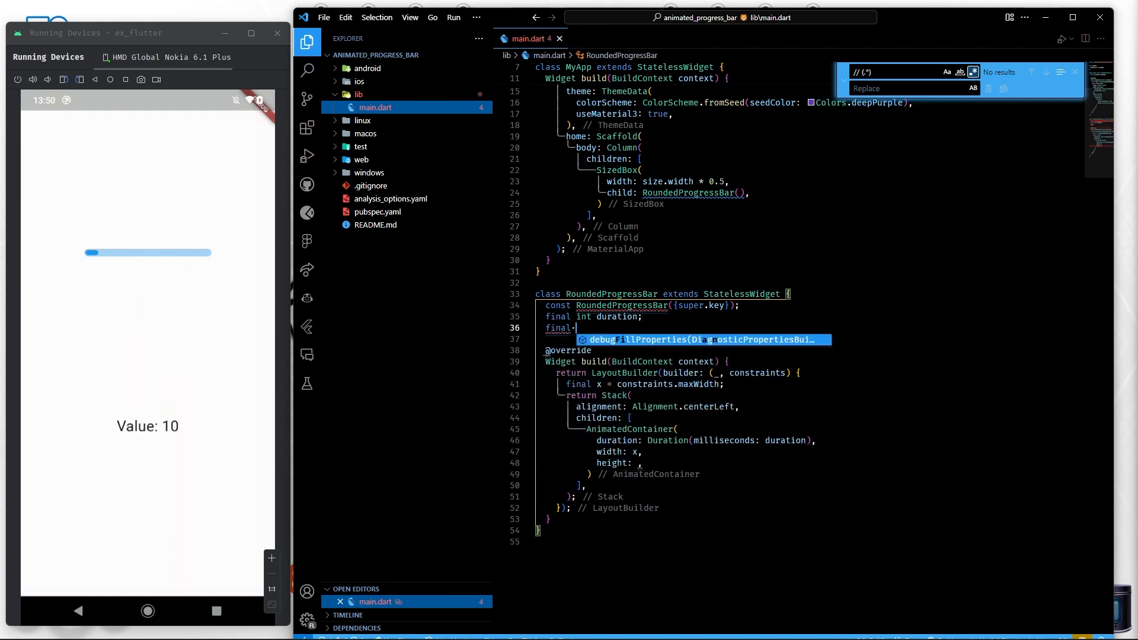
pyautogui.write('doiu')
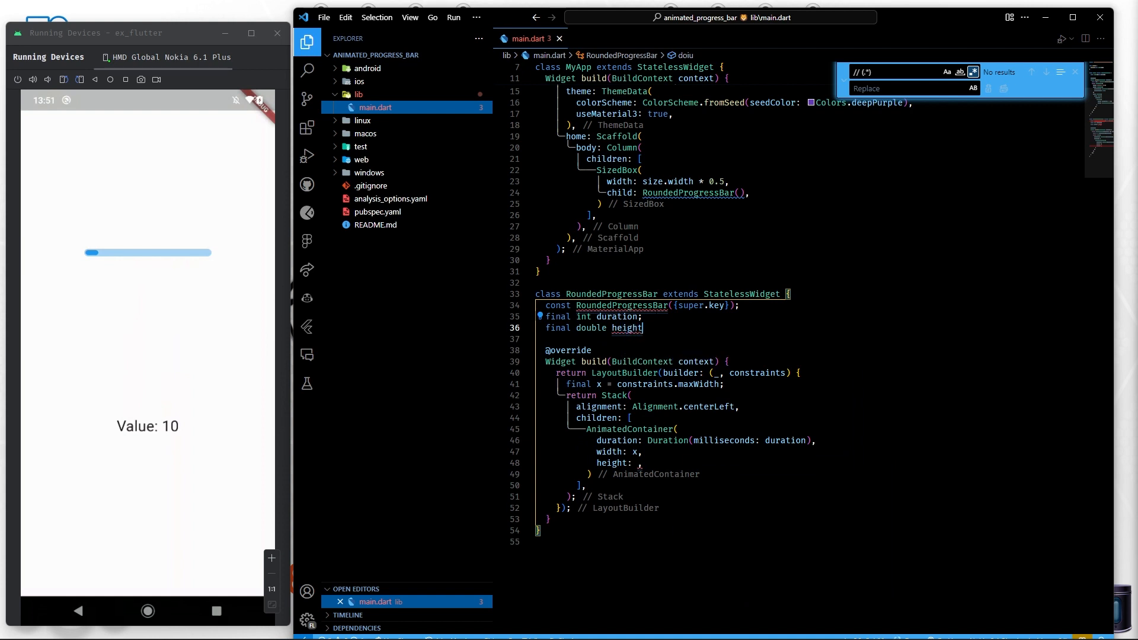
pyautogui.write(';')
pyautogui.write('decoration: ,')
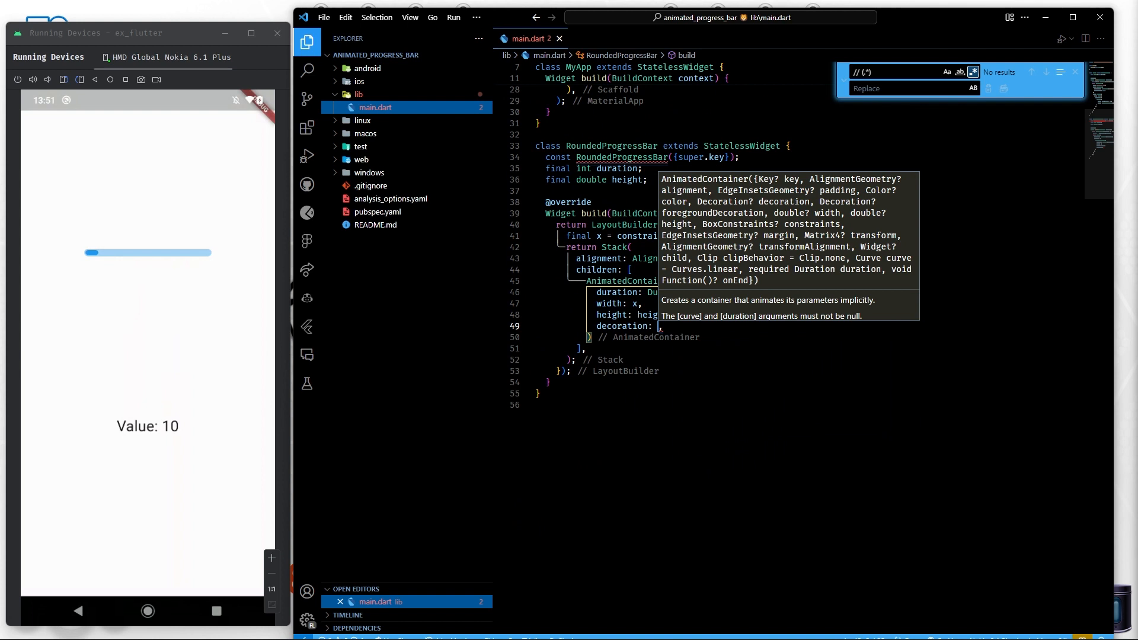
# Add a BoxDecoration using color.withOpacity(0.4) and declare a final Color color field
pyautogui.write('BoxDecoration(color:')
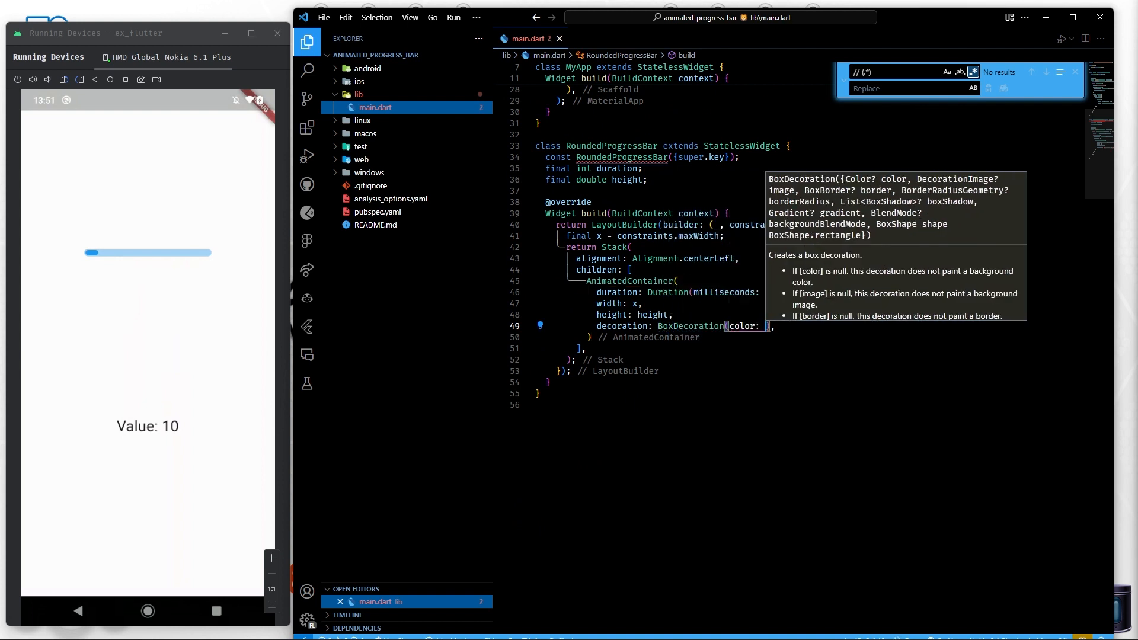
pyautogui.write('c')
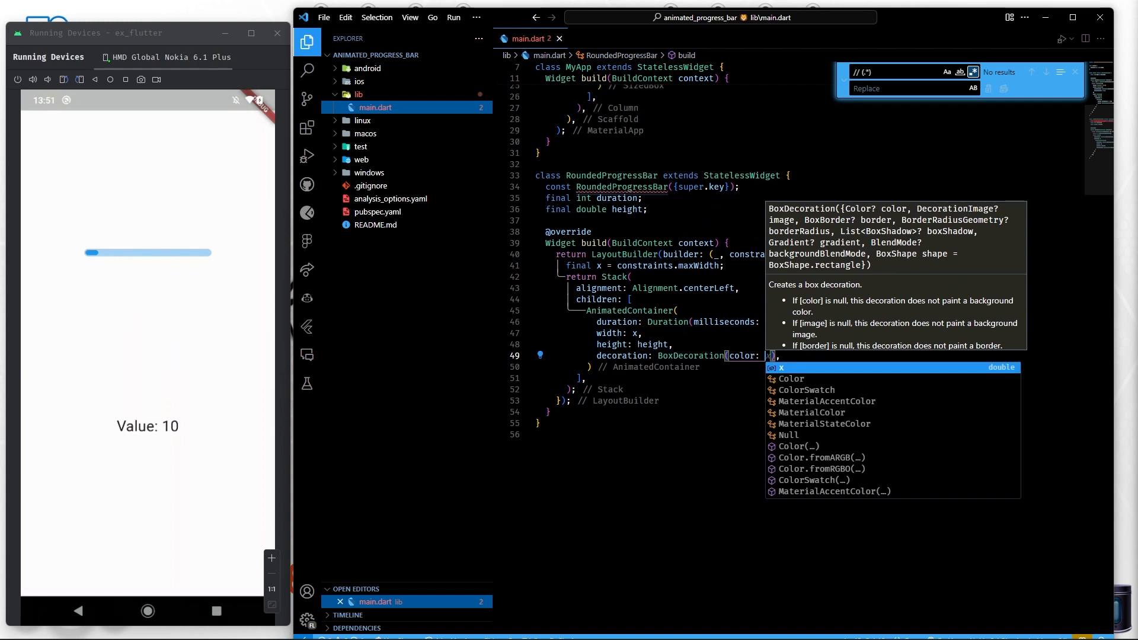
pyautogui.write('final')
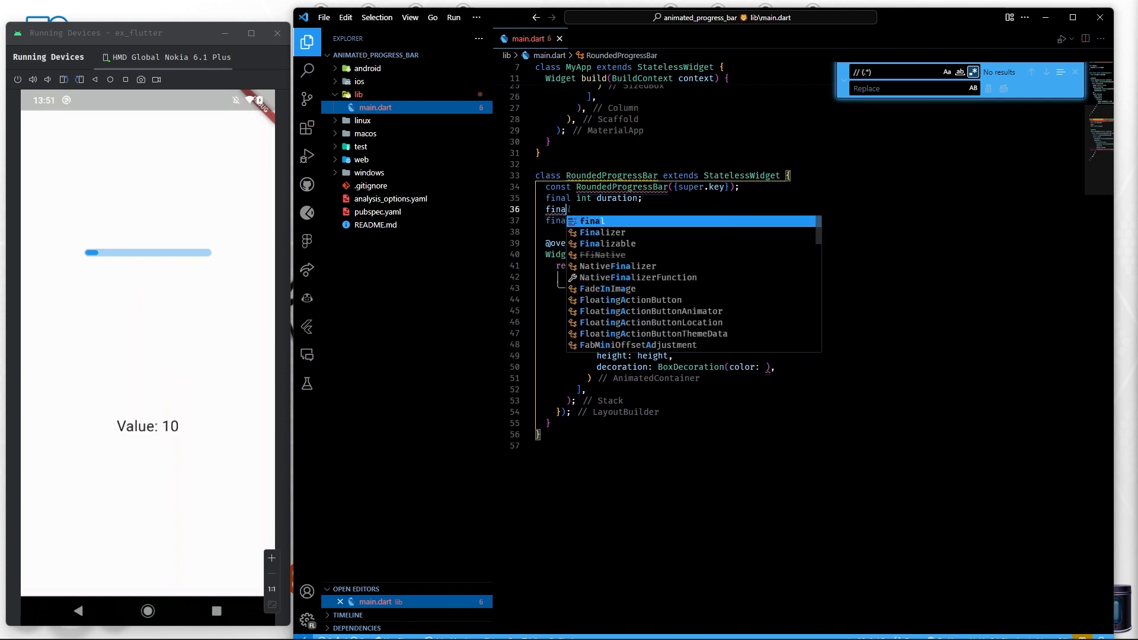
pyautogui.write('Color color;')
pyautogui.click(815, 367)
pyautogui.write('color.withOpacity')
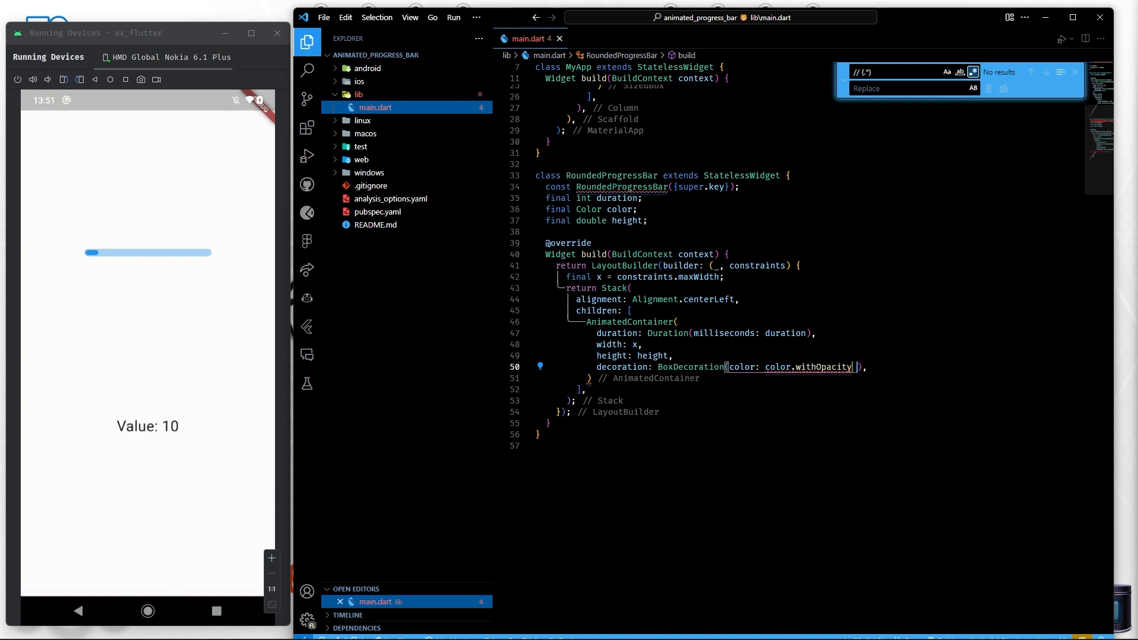
pyautogui.write('0.4')
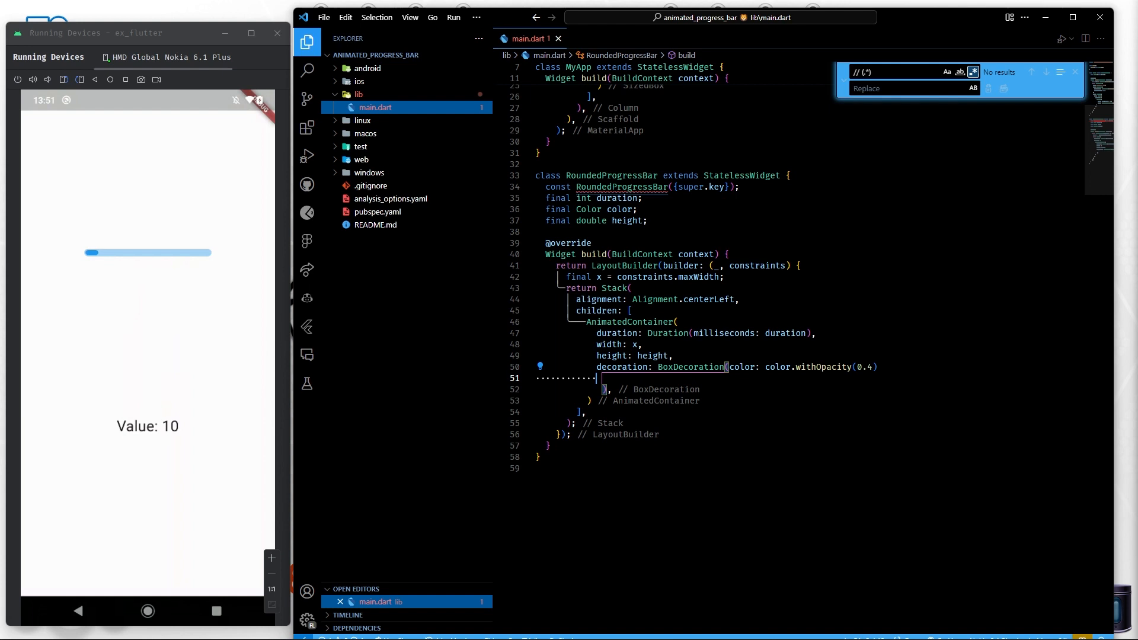
# Set borderRadius to BorderRadius.circular(radius) and declare a radius double field
pyautogui.write('borderRadius: BorderRadius.circular')
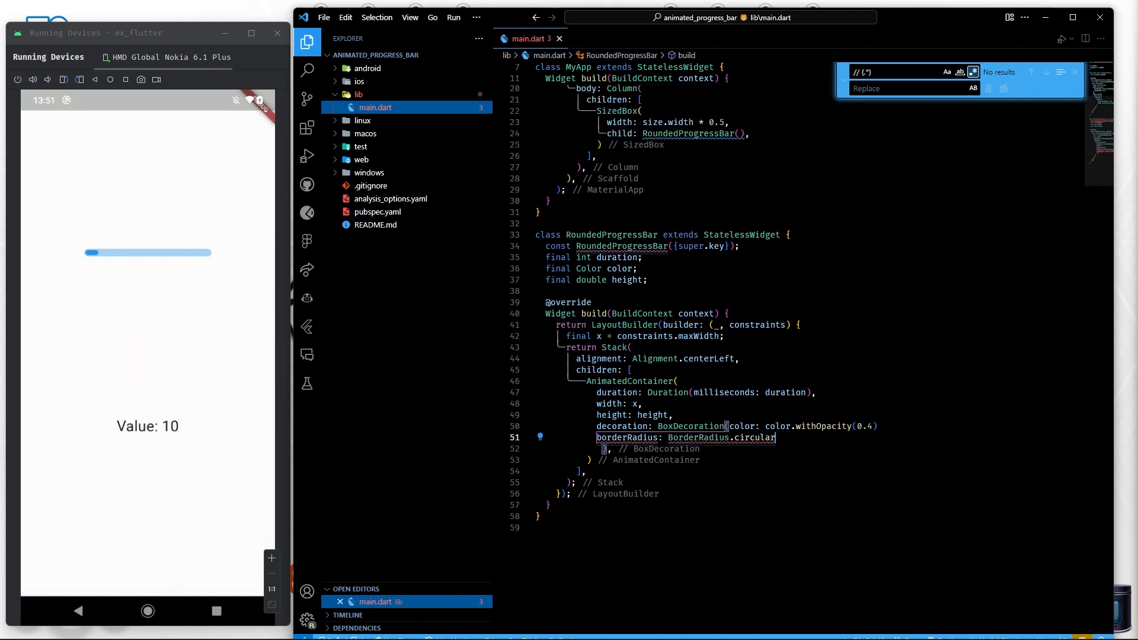
pyautogui.click(625, 280)
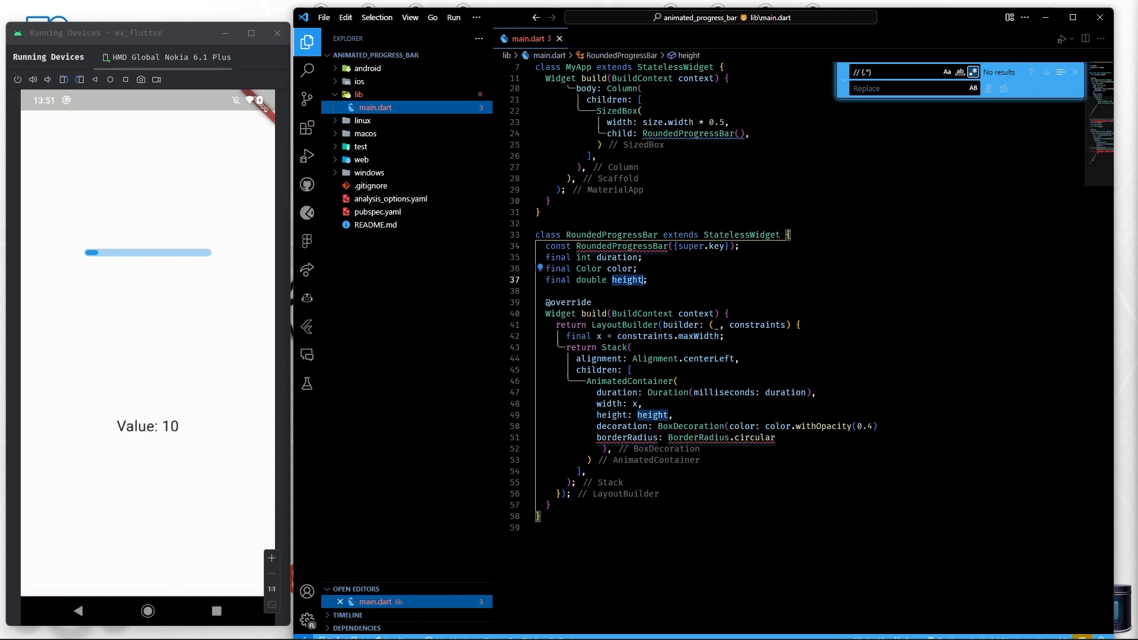
pyautogui.write(',radius')
pyautogui.click(736, 437)
pyautogui.write('(')
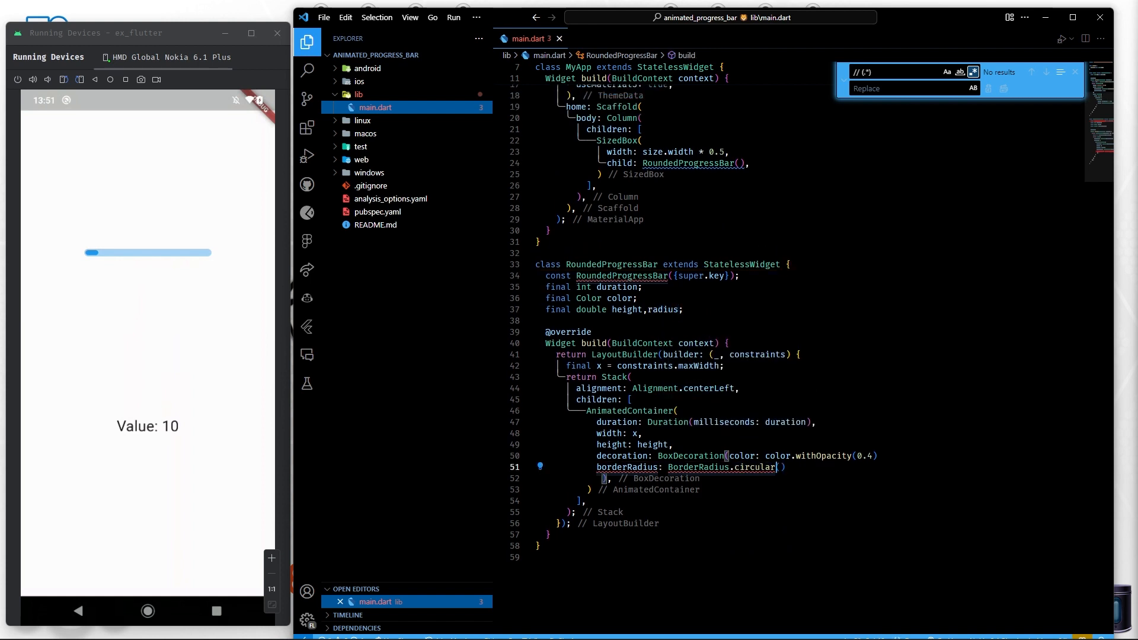
pyautogui.write('radius')
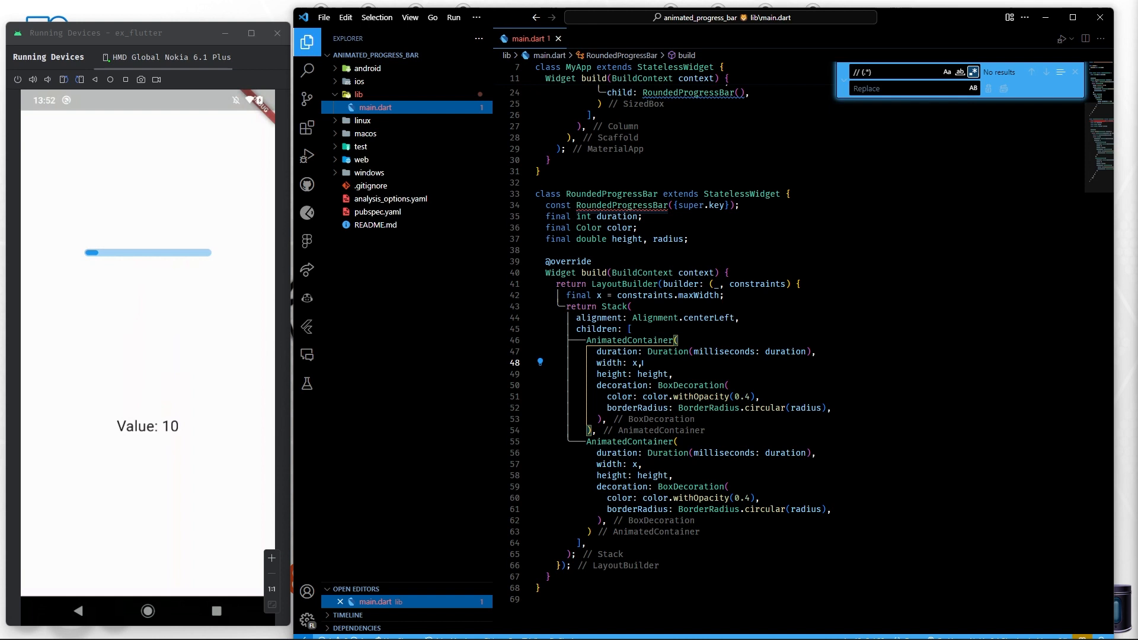
# Declare a padding field and set the track height to height + (padding * 2)
pyautogui.doubleClick(667, 240)
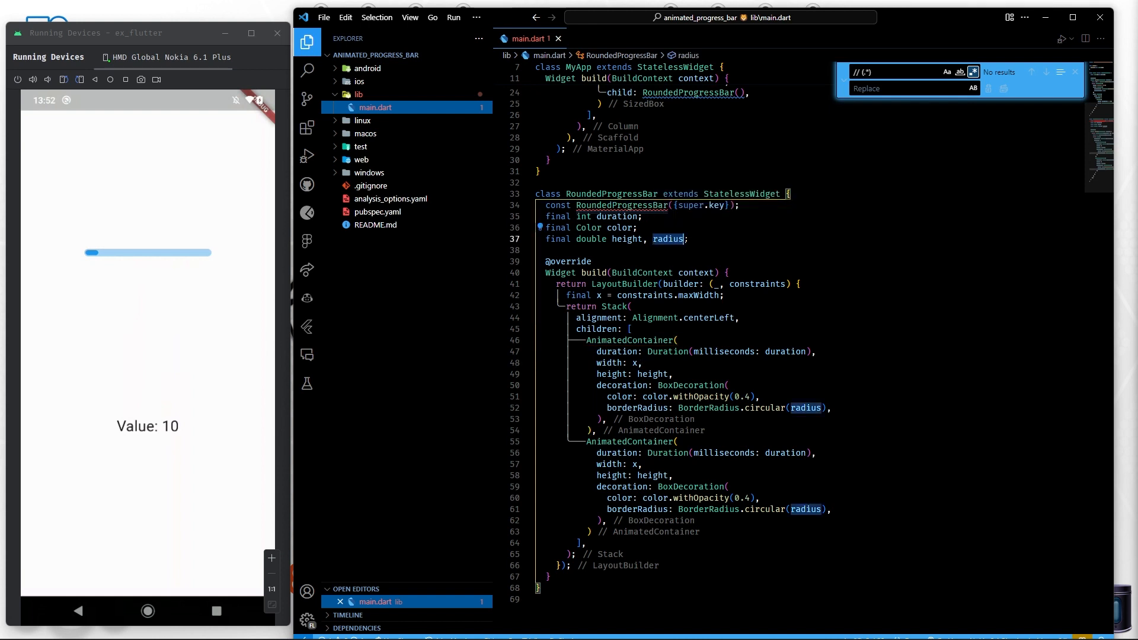
pyautogui.write(',pad')
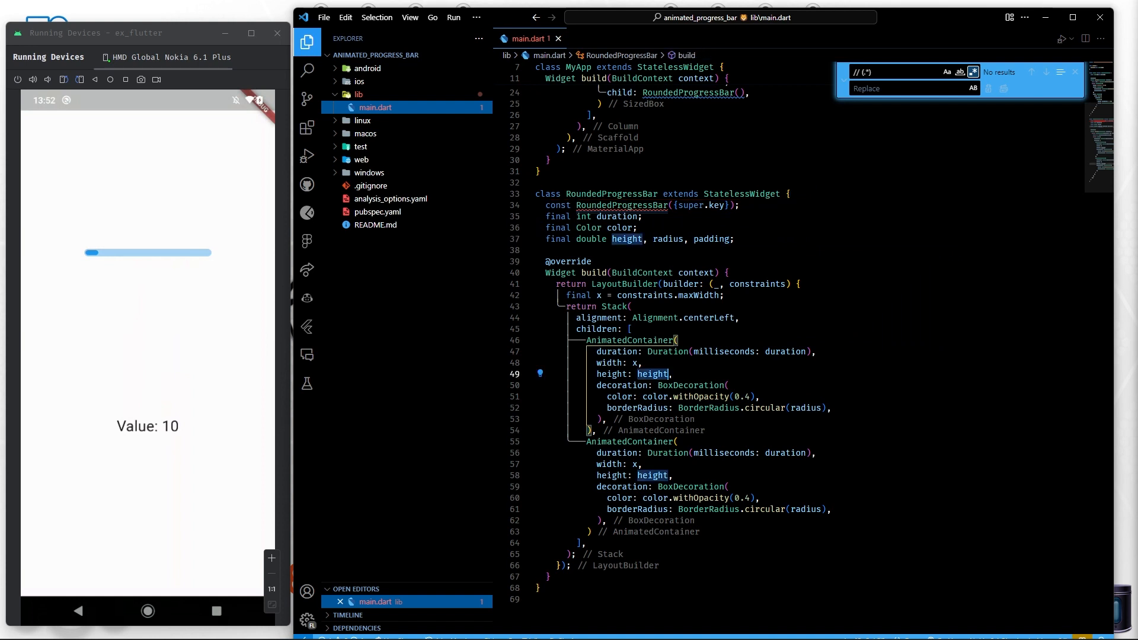
pyautogui.write('+ (padding')
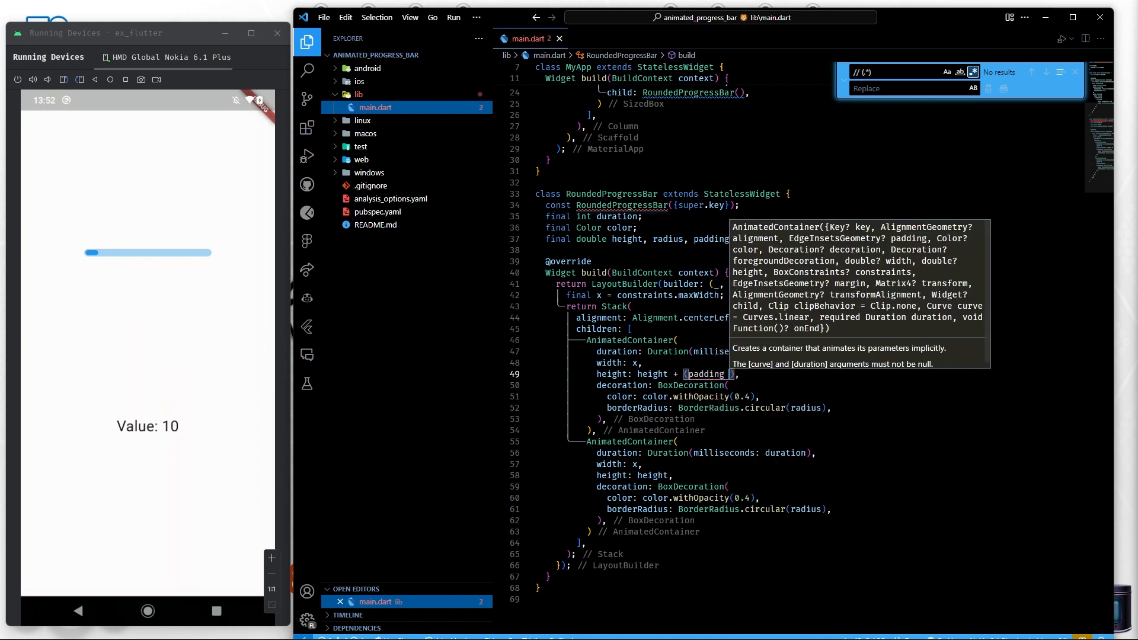
pyautogui.write('* 2)')
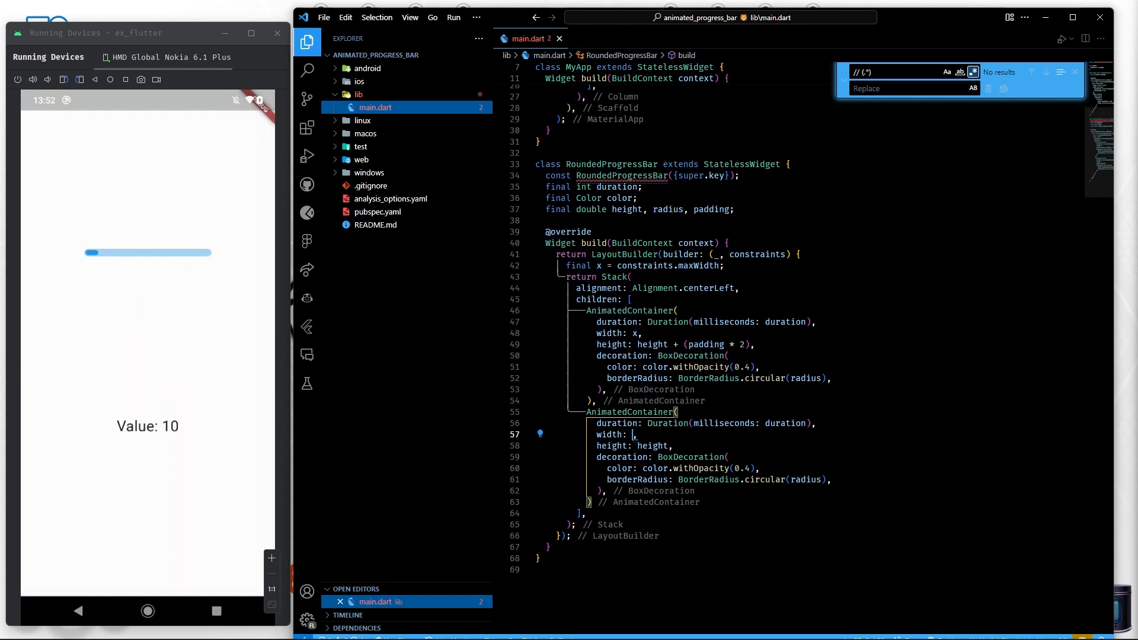
pyautogui.write('x')
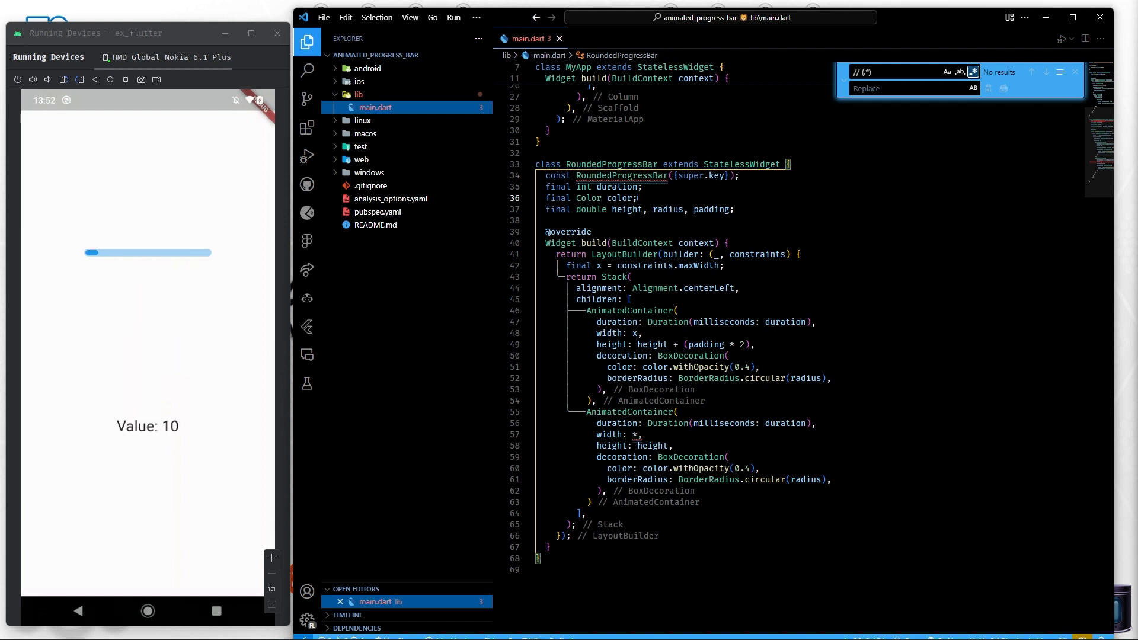
# Declare final num value and size the second container's width to value/100 * x
pyautogui.write('final num')
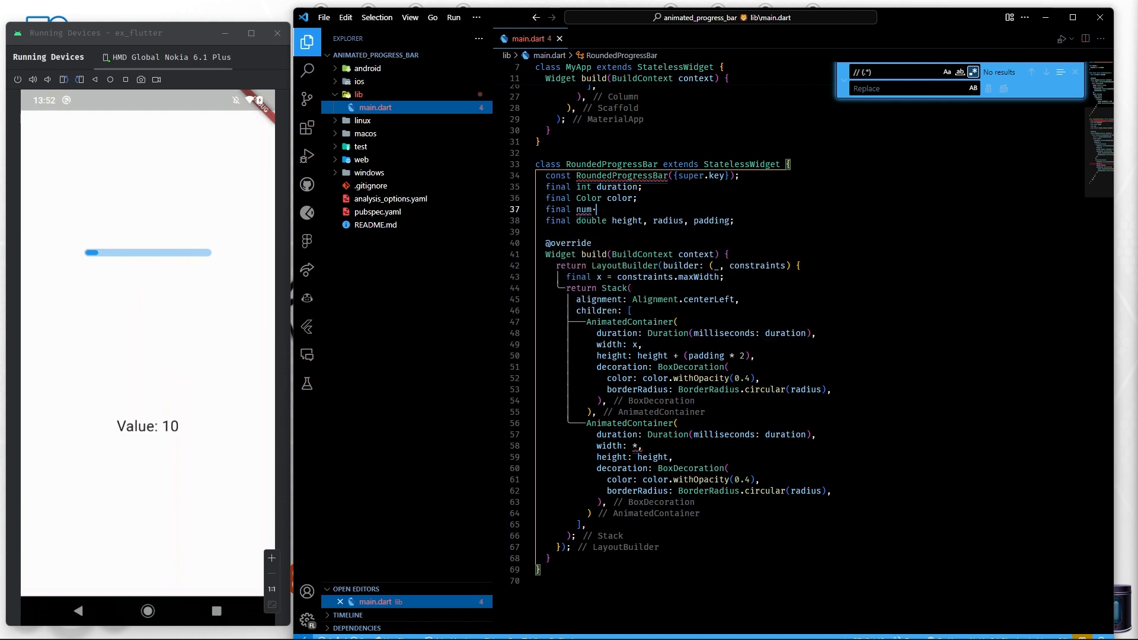
pyautogui.write('value;')
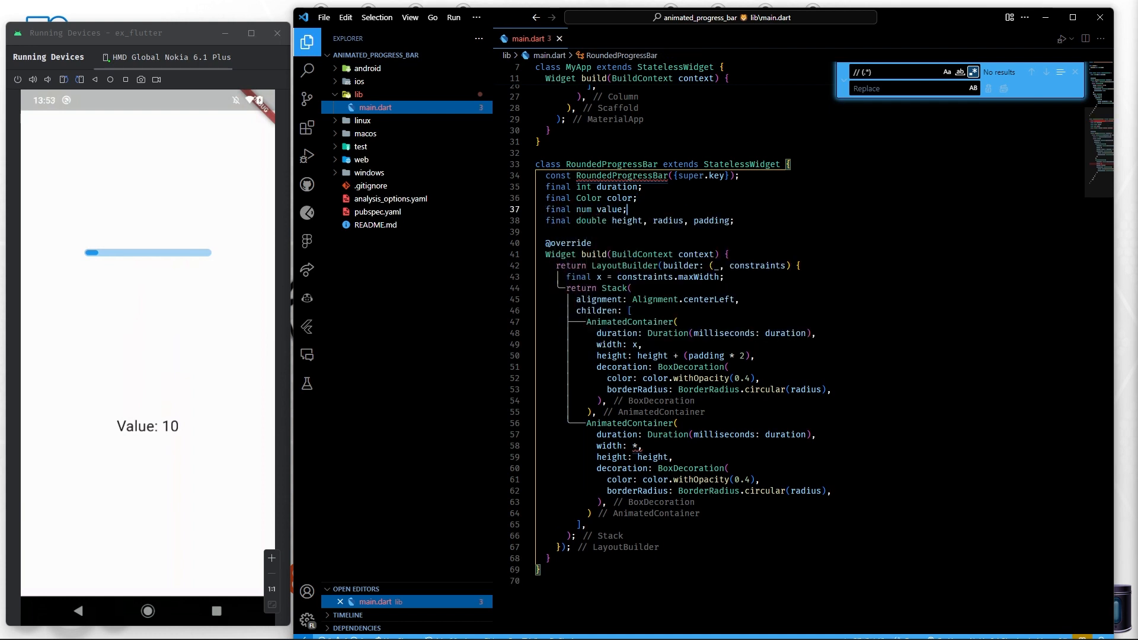
pyautogui.click(638, 446)
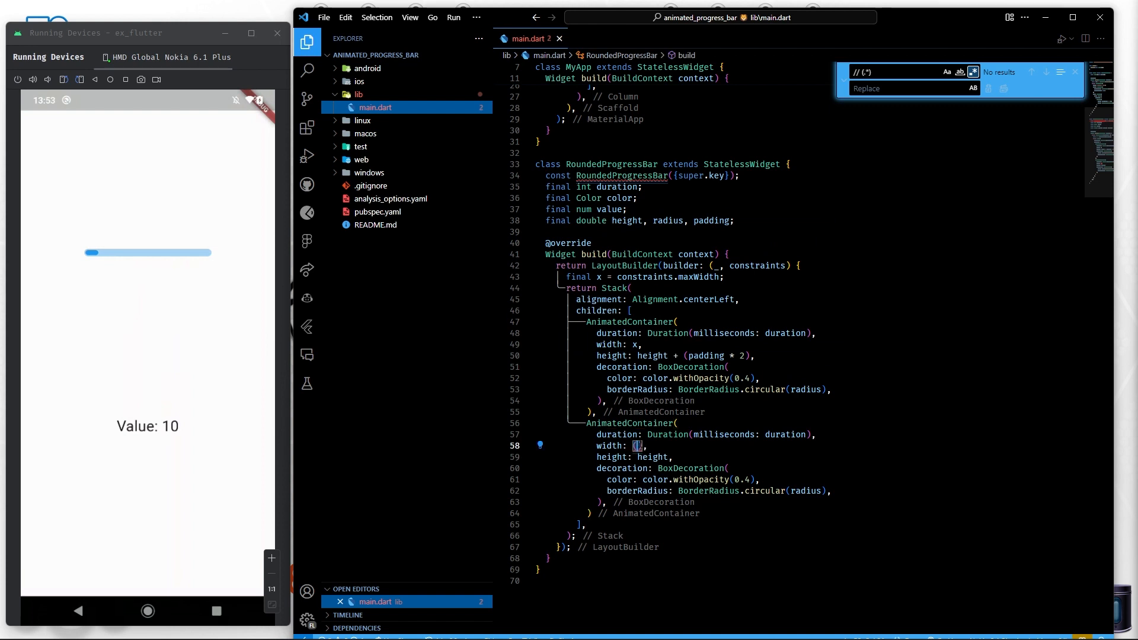
pyautogui.write('value/100')
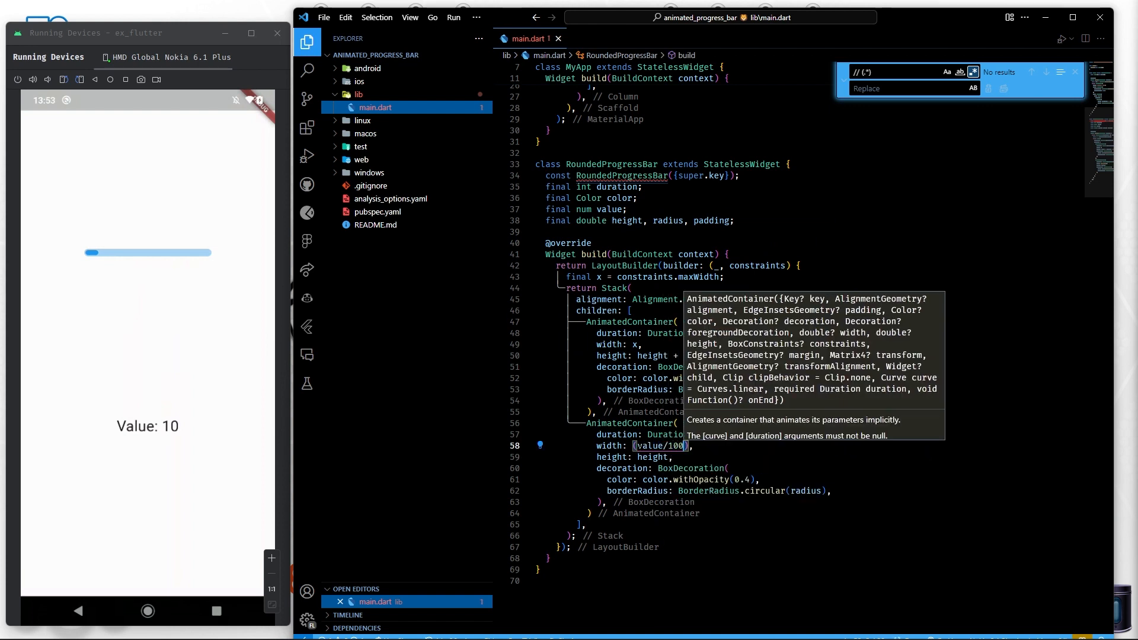
pyautogui.write('* x')
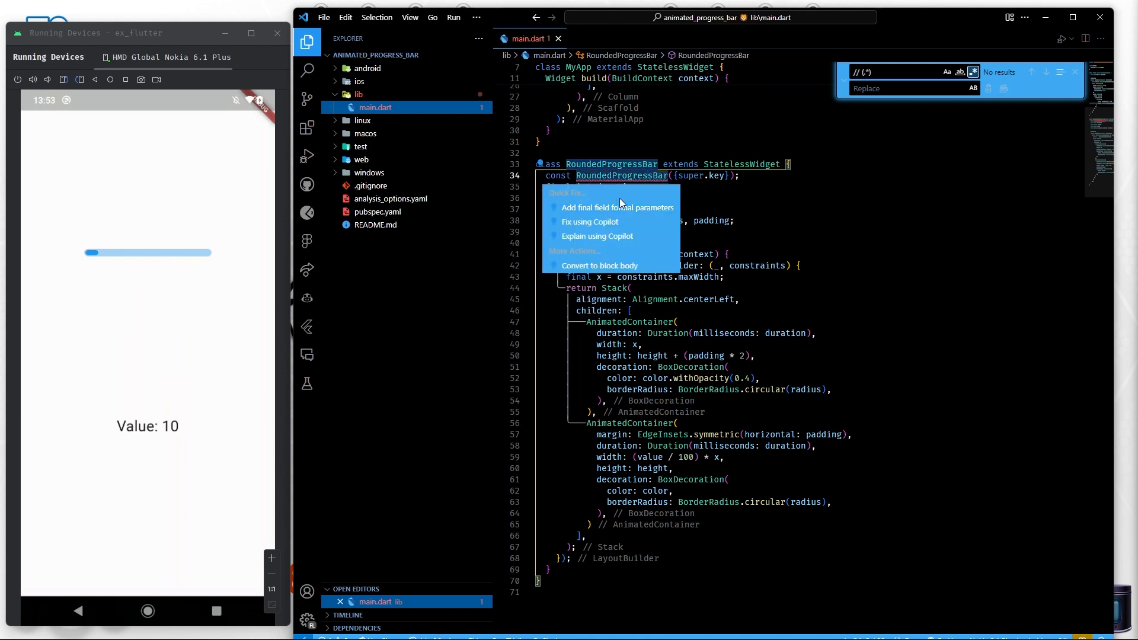
# Add final field formal parameters with defaults duration 600, height 8, padding 2 and required value
pyautogui.click(616, 207)
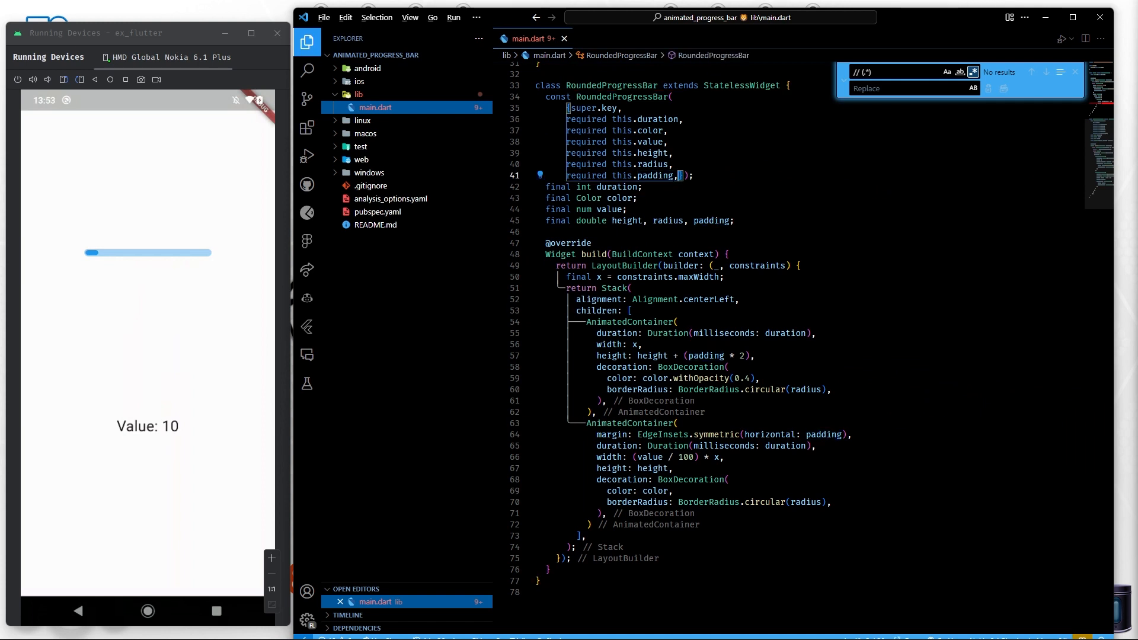
pyautogui.scroll(3)
pyautogui.write(' = ')
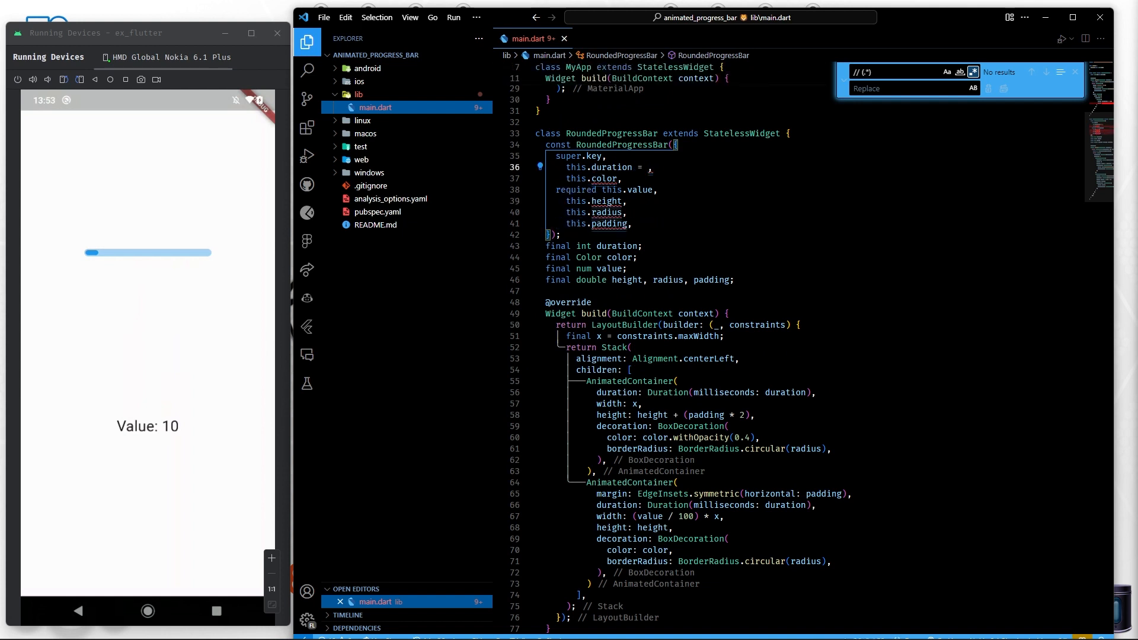
pyautogui.write('600')
pyautogui.click(598, 200)
pyautogui.write(' = ')
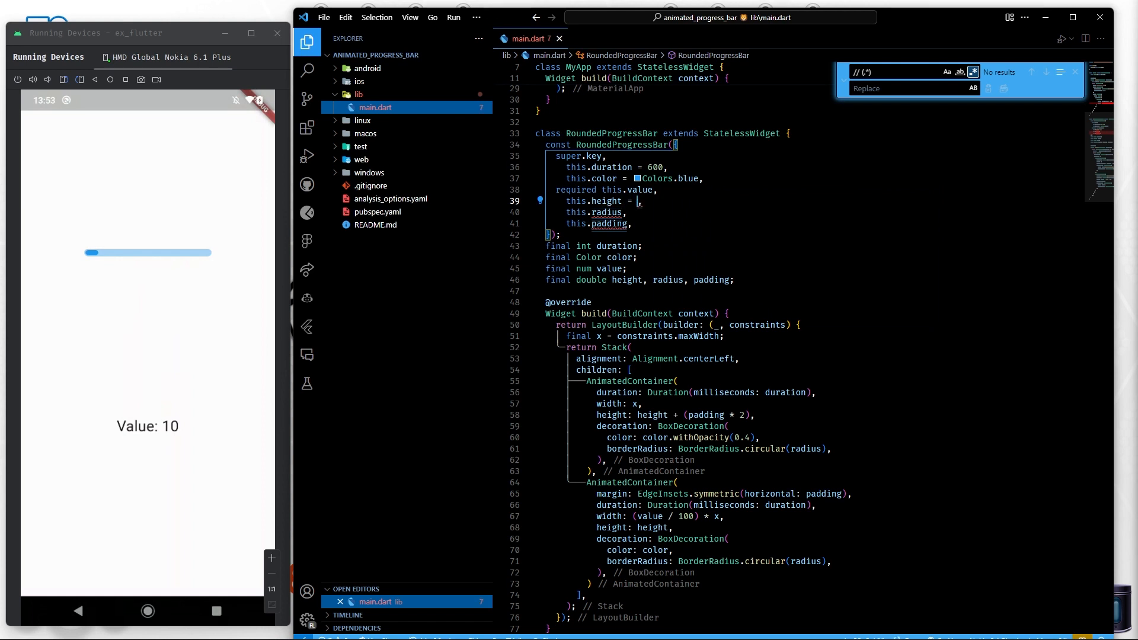
pyautogui.write('8')
pyautogui.click(598, 224)
pyautogui.write(' = ')
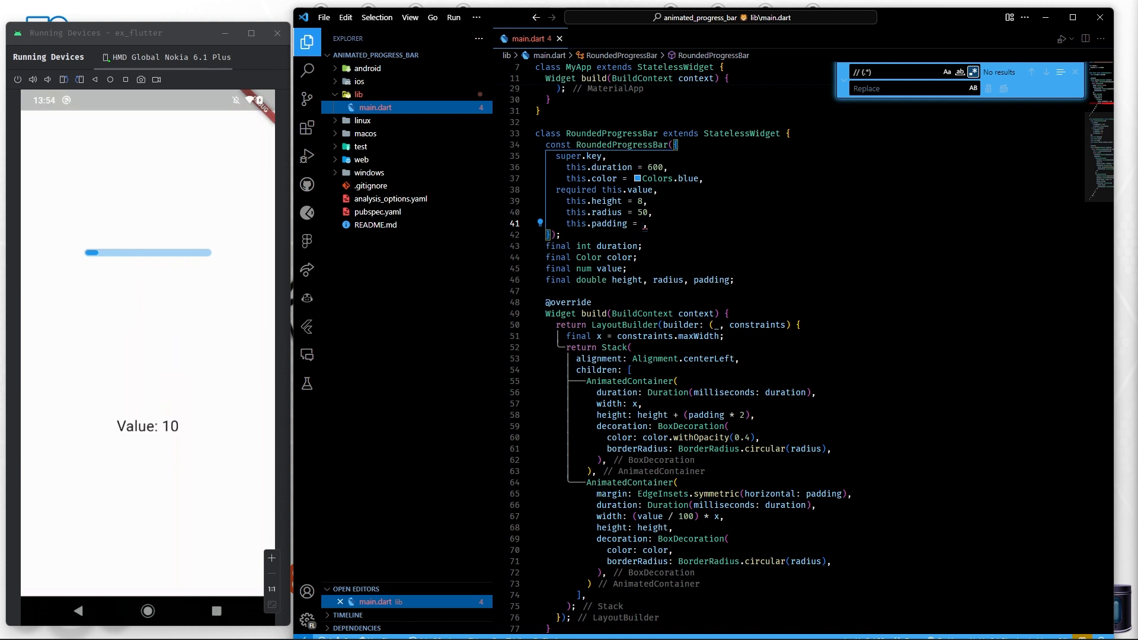
pyautogui.write('2')
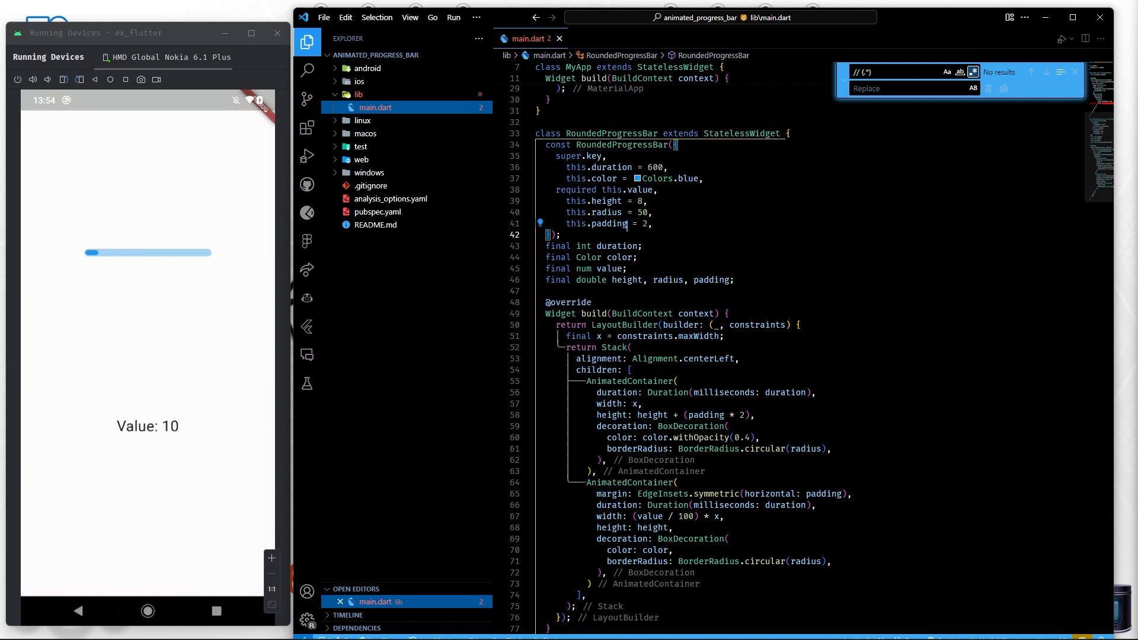
pyautogui.scroll(3)
pyautogui.write(' : assert(value >= 0 && value <= )')
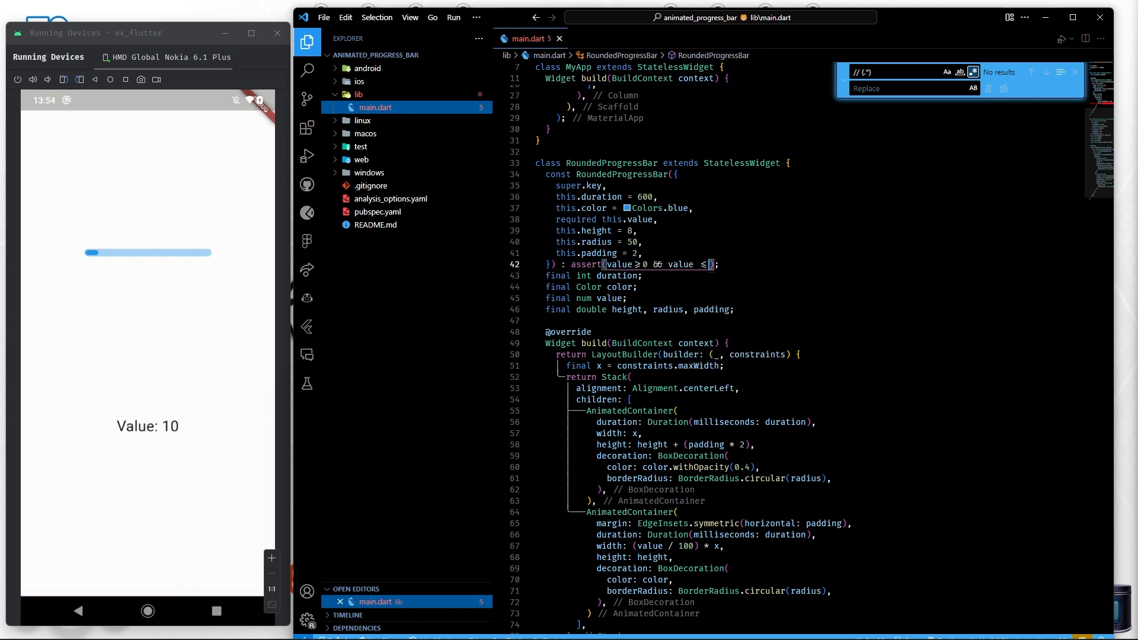
# Complete the assert: value >= 0 && value <= 100 with message "Value must be between 0 and 100"
pyautogui.write('100,"Value must be between')
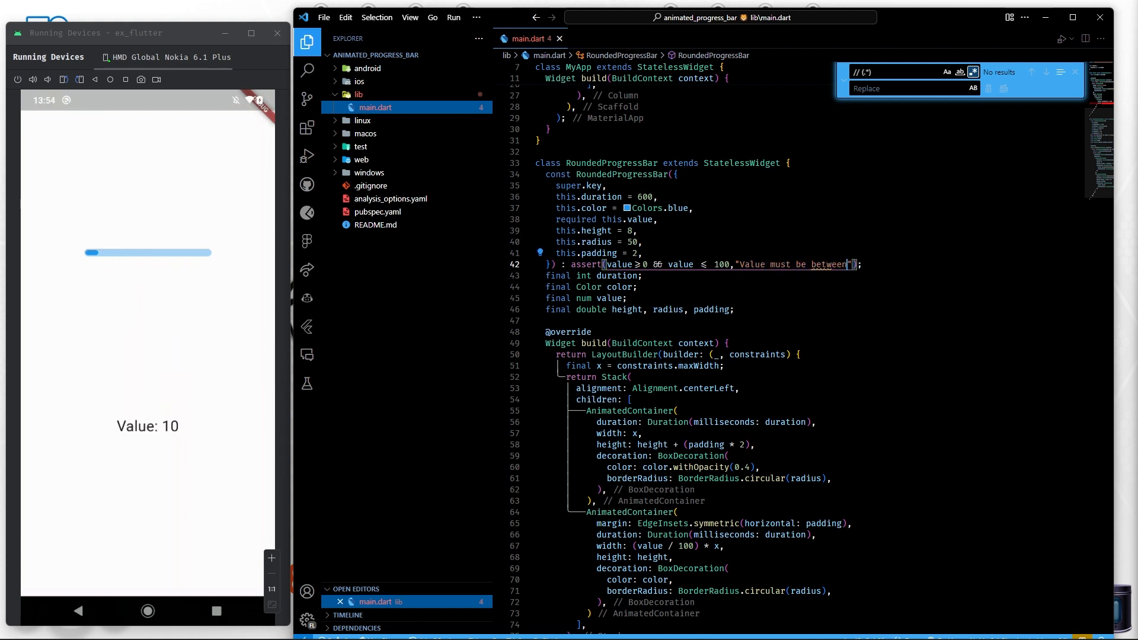
pyautogui.write('0 and 100')
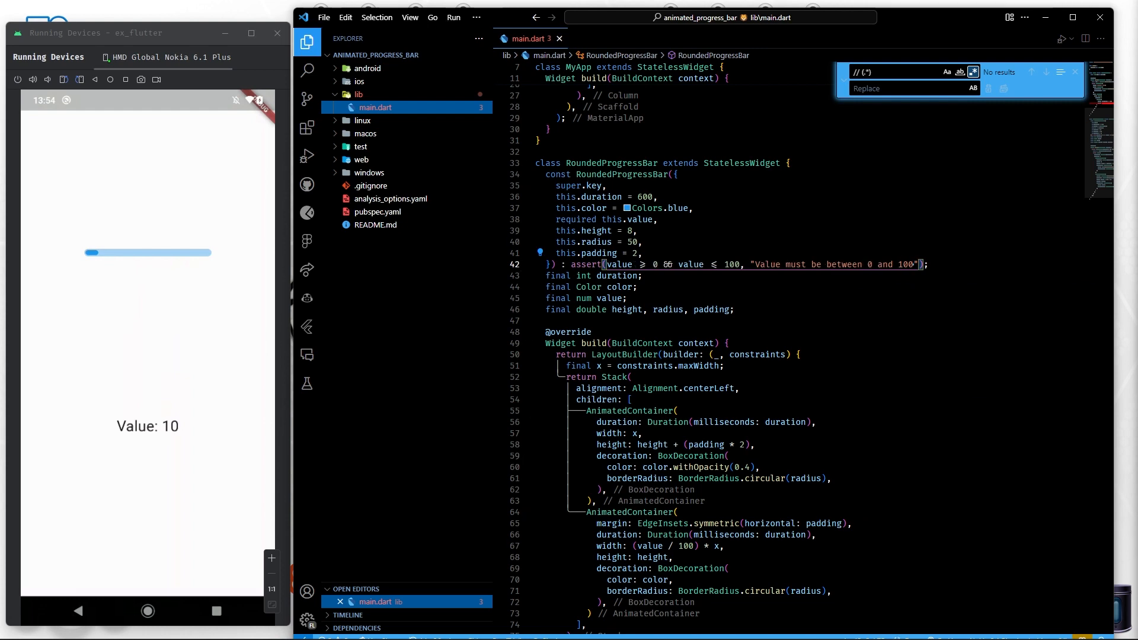
pyautogui.scroll(3)
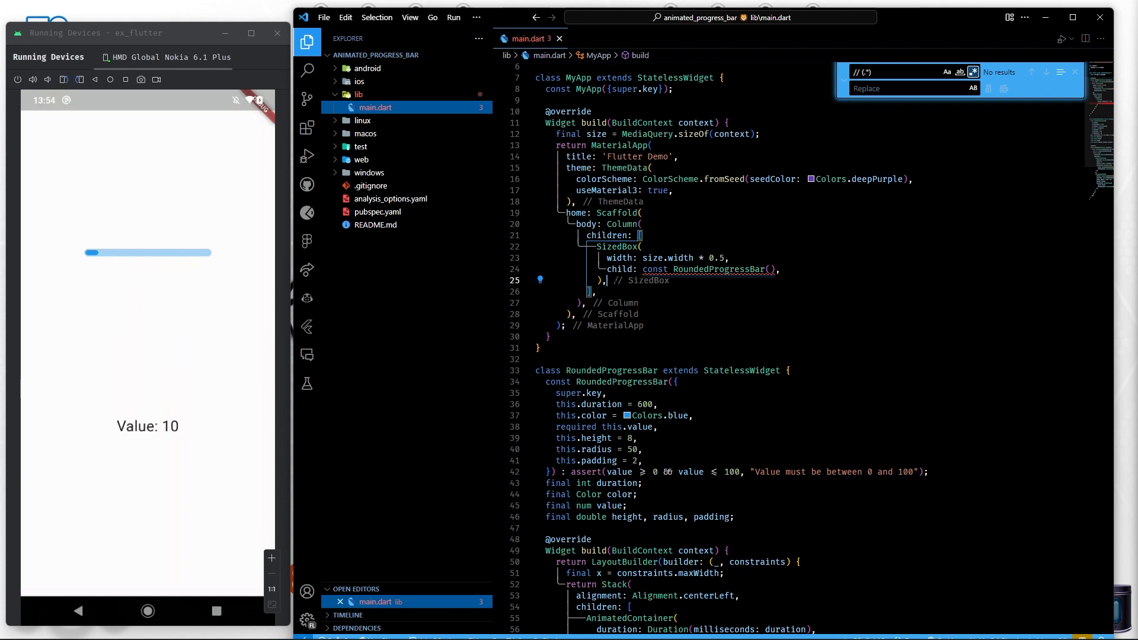
# Declare const value = 40 and add a Text("Value: $value") label with fontSize 20
pyautogui.write('Text("value')
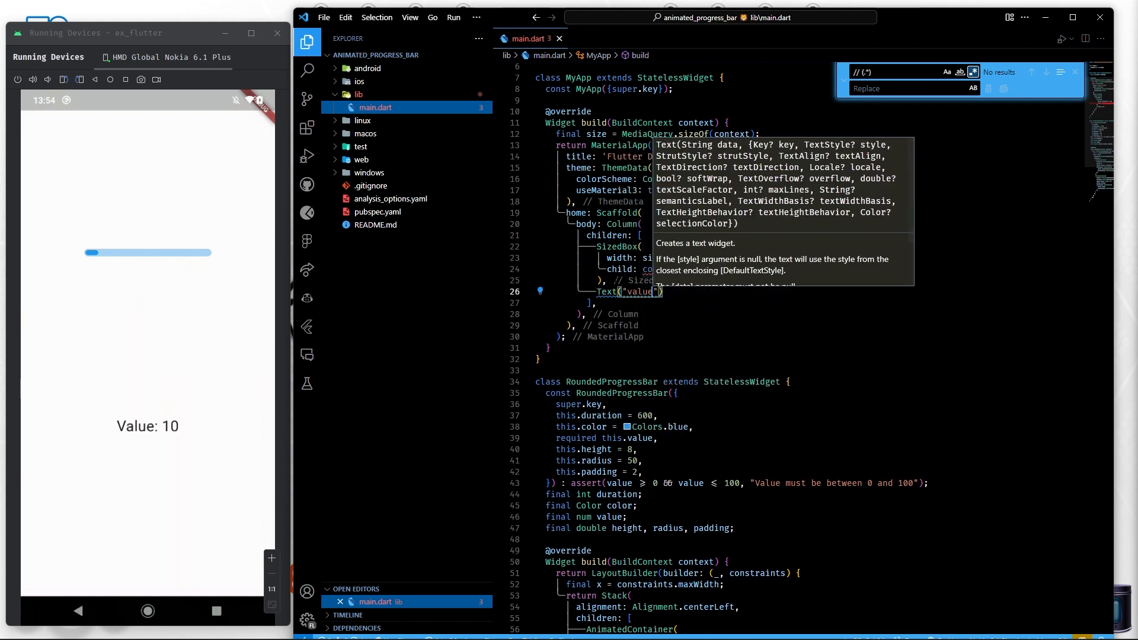
pyautogui.write('Value:')
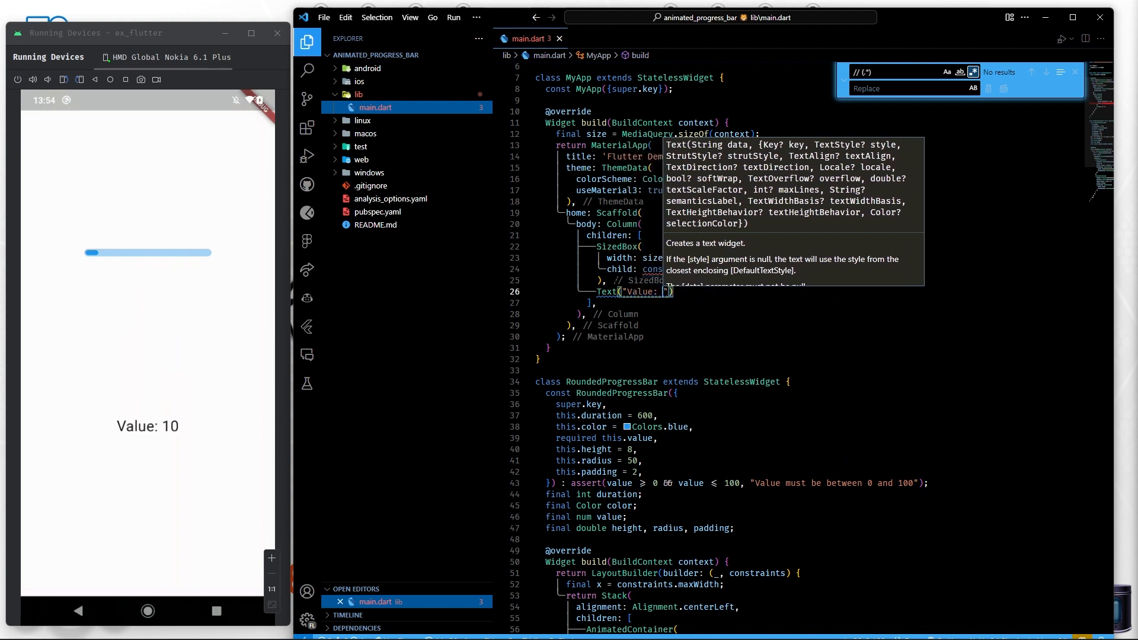
pyautogui.write('$value')
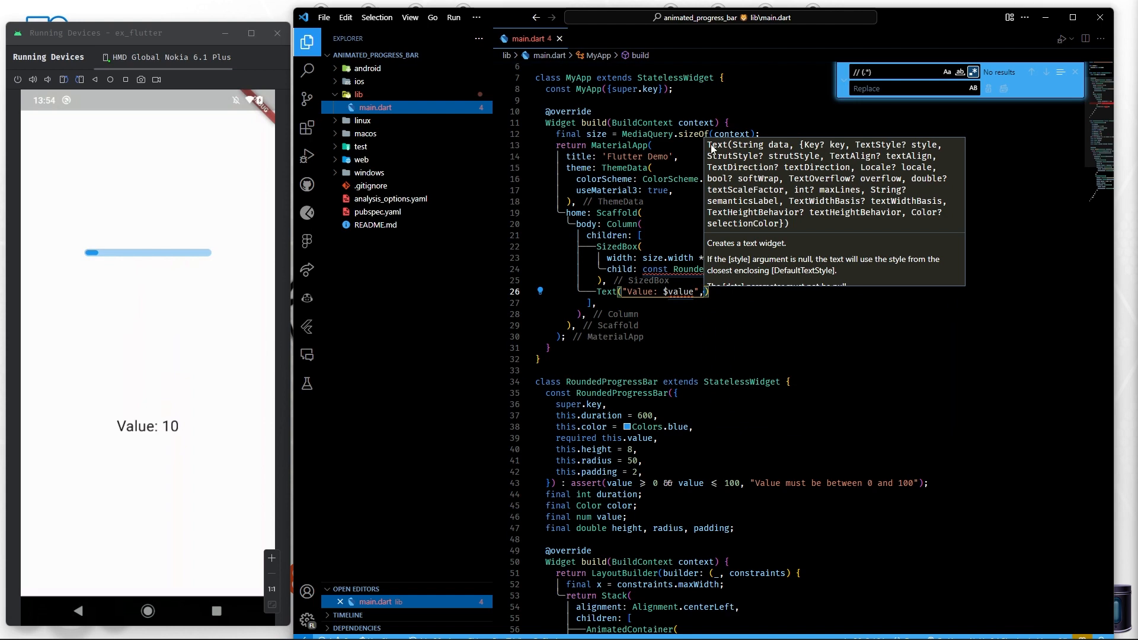
pyautogui.write('const')
pyautogui.write('style: ,')
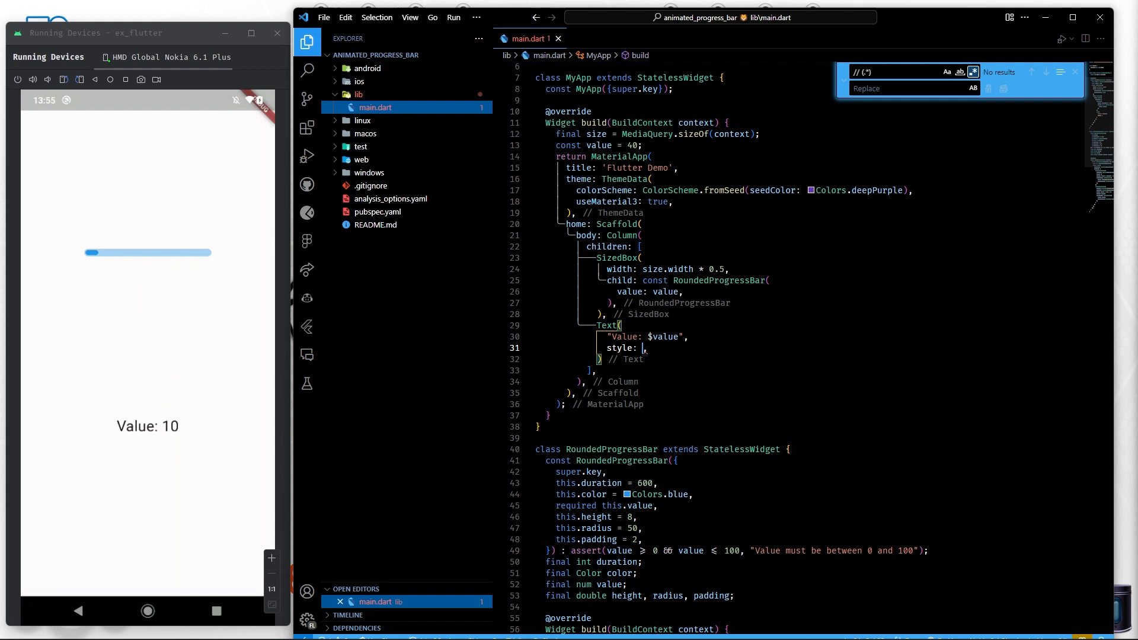
pyautogui.write('value')
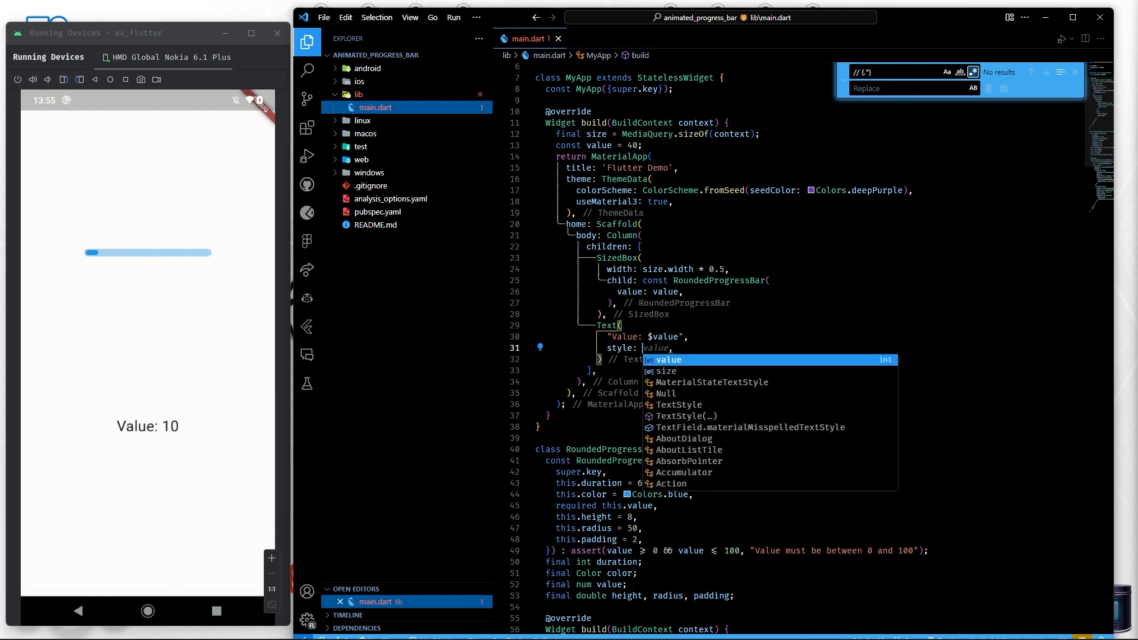
pyautogui.click(679, 404)
pyautogui.write('du')
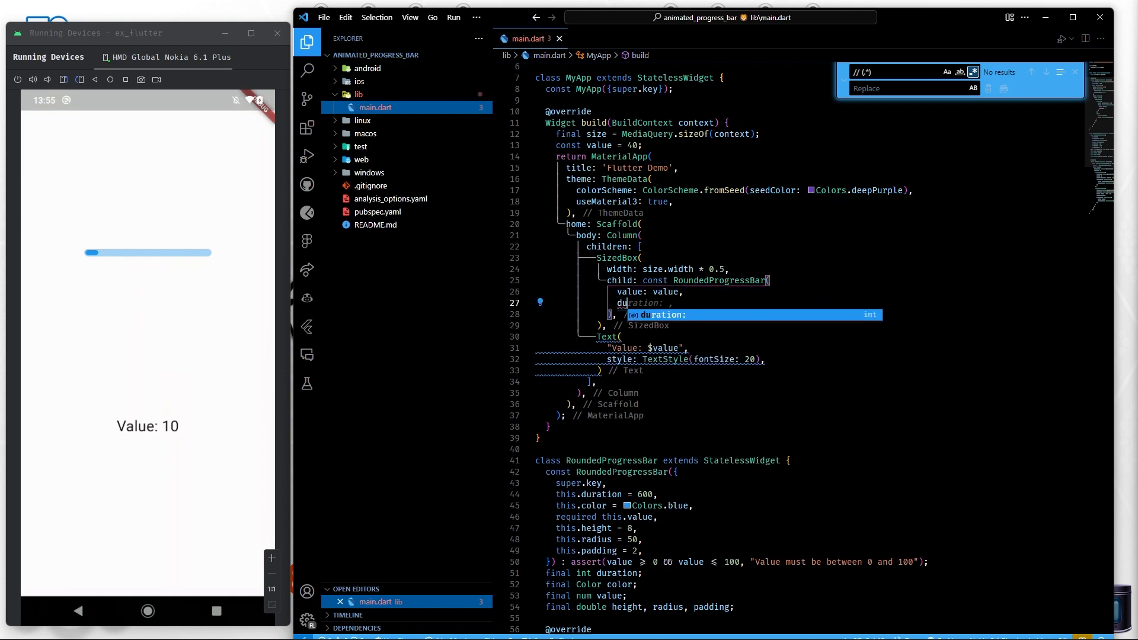
# Pass value, duration 700, height 20, radius 20 and padding to RoundedProgressBar
pyautogui.write('int.fromEnvironment')
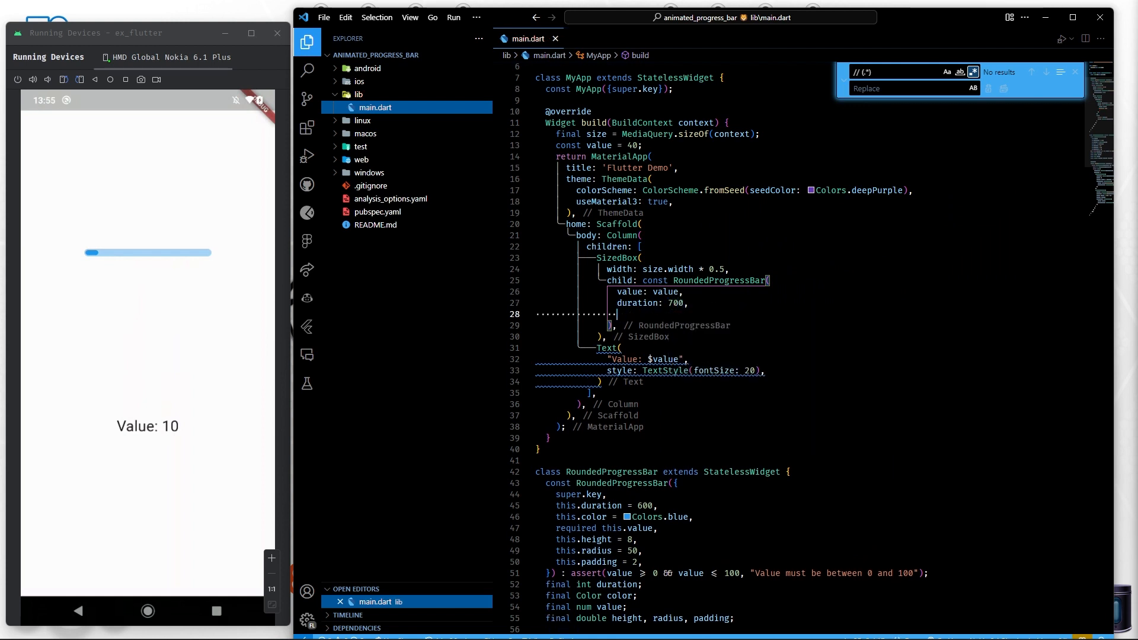
pyautogui.write('height: 20,')
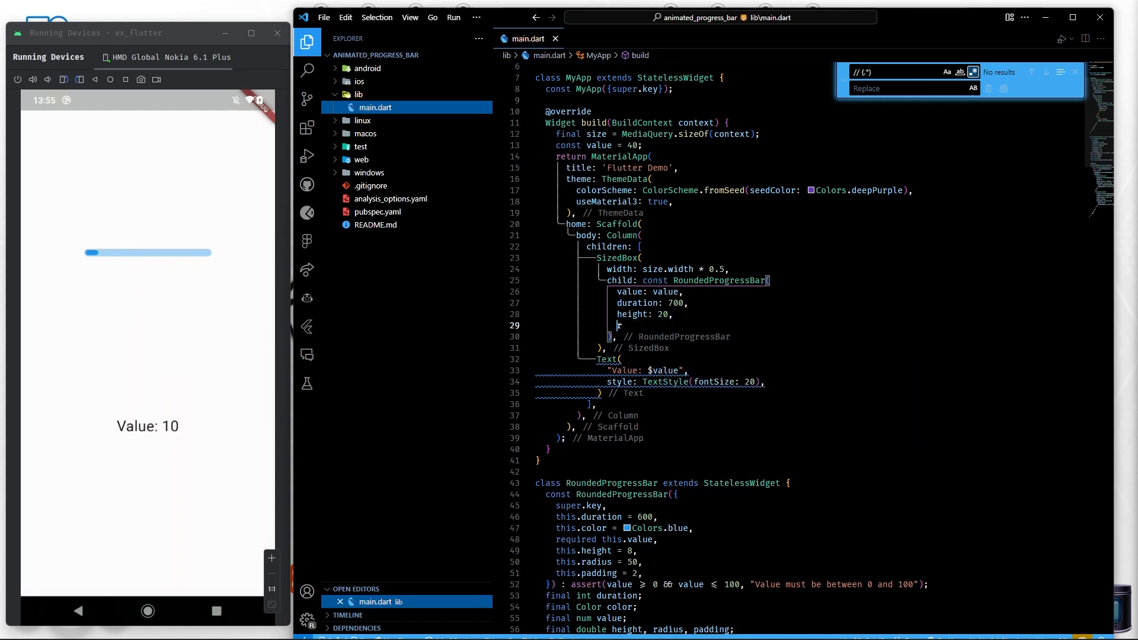
pyautogui.write('radius: 20,')
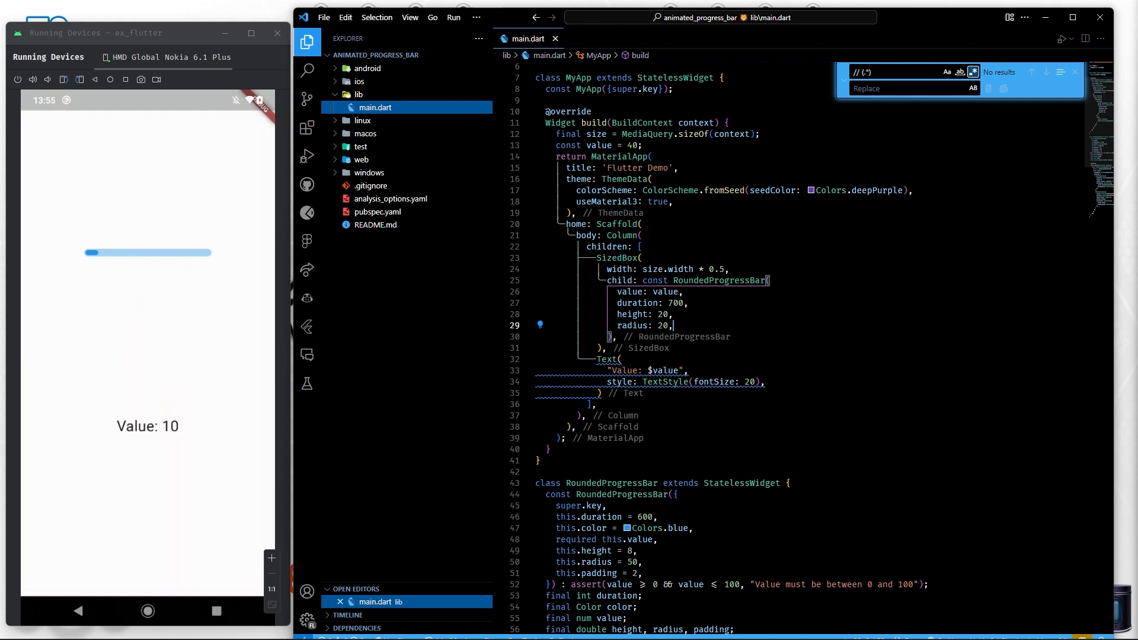
pyautogui.write('padding: 8,')
pyautogui.write('flutter r')
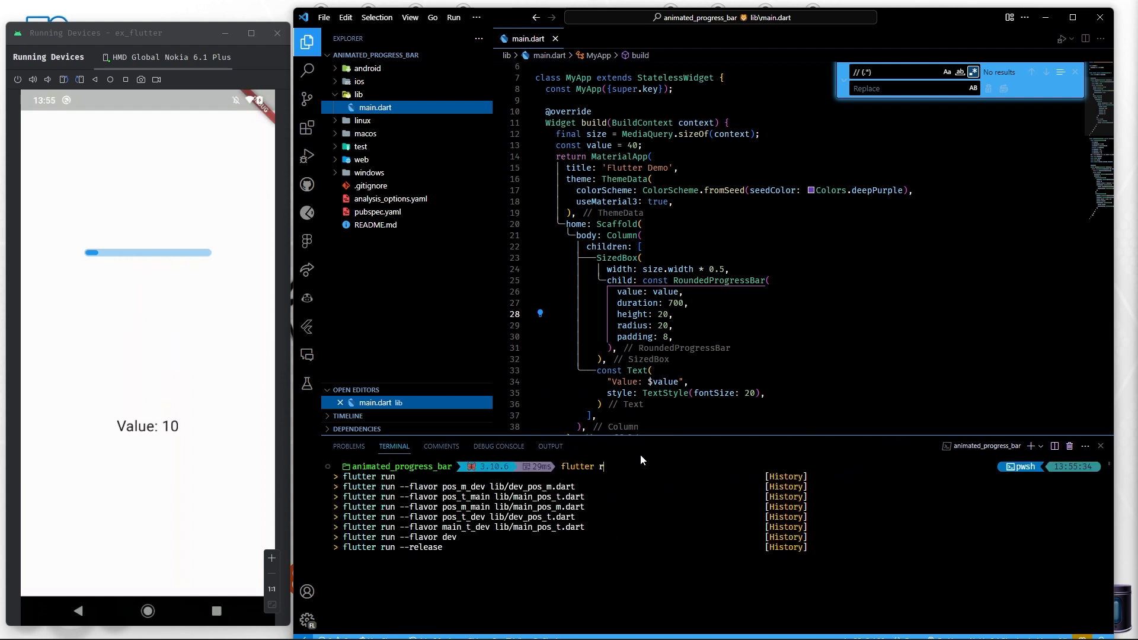
# Run 'flutter run' in the terminal so the phone shows the Value: 40 label
pyautogui.press('Return')
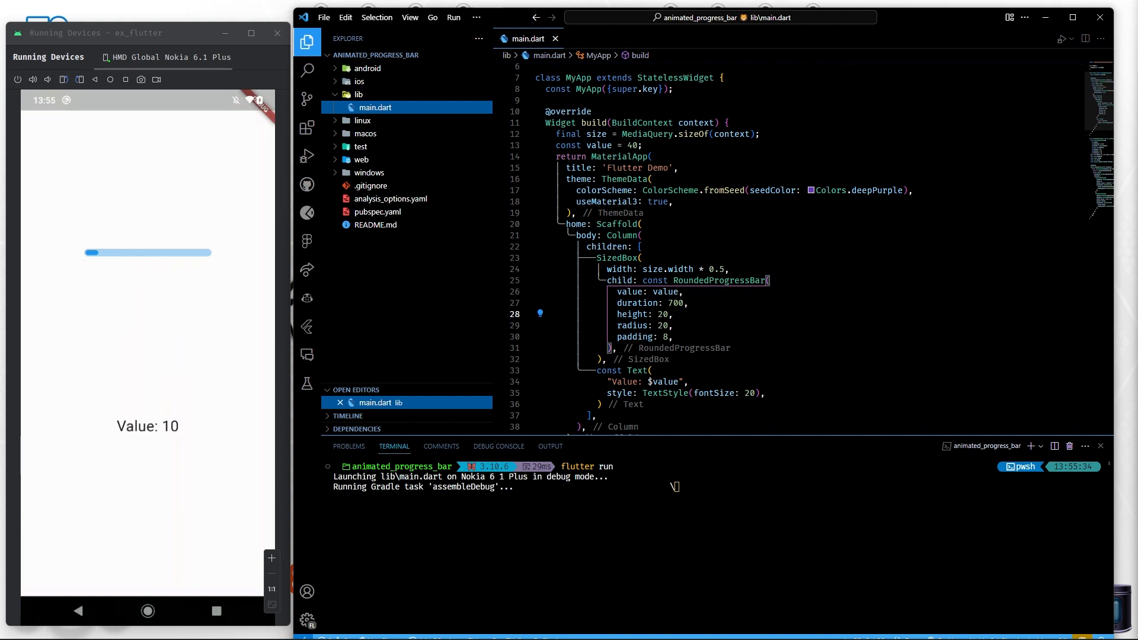
pyautogui.scroll(-3)
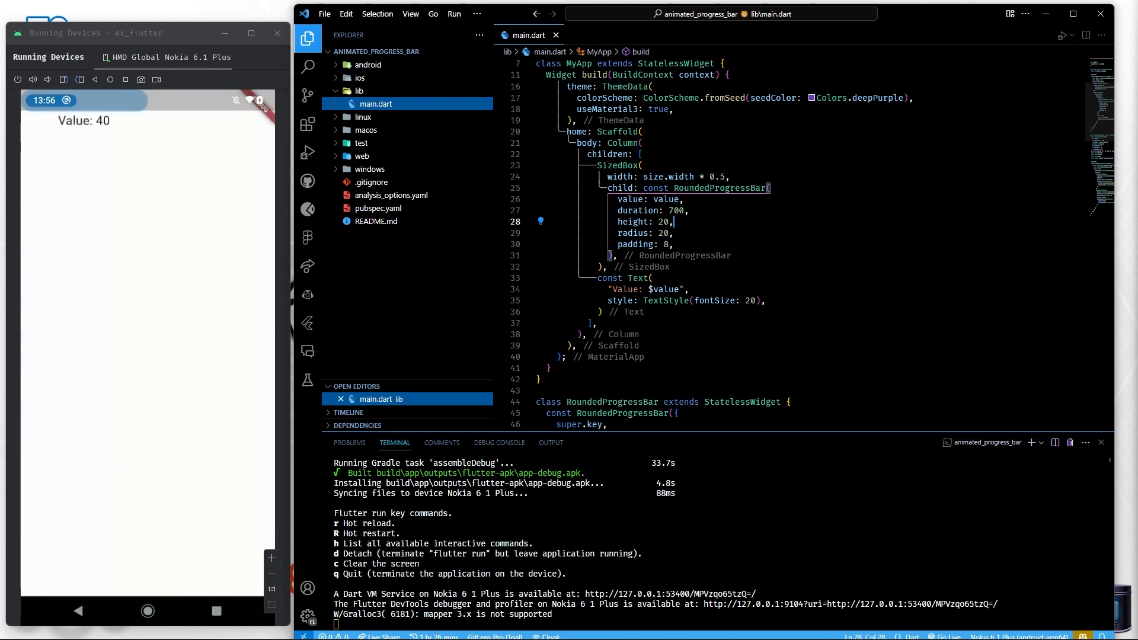
# Wrap the Column in Center with MainAxisAlignment.spaceEvenly, padding 2 and color Colors.pinkAccent
pyautogui.click(641, 143)
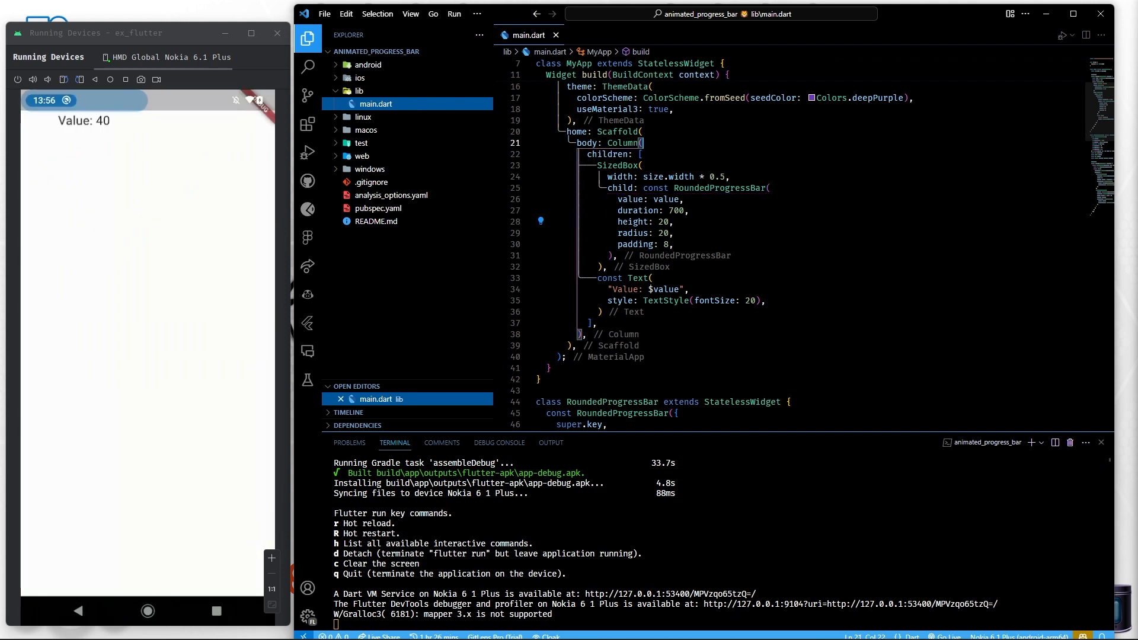
pyautogui.write('mainAxisAlignment: MainAxisAlignment.spaceBetween,')
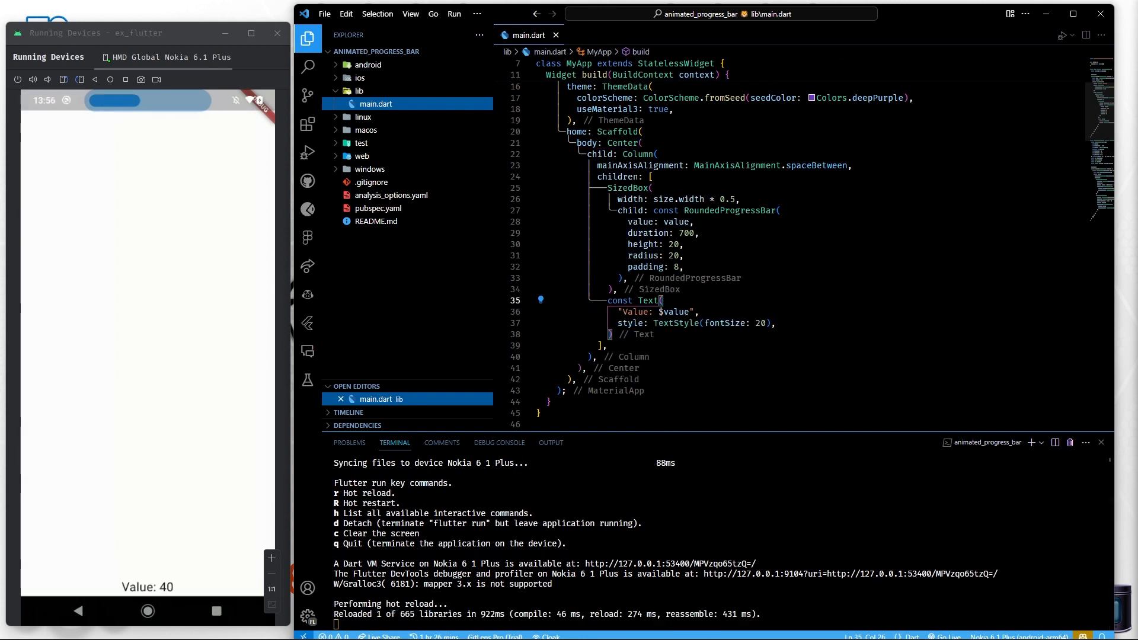
pyautogui.doubleClick(814, 165)
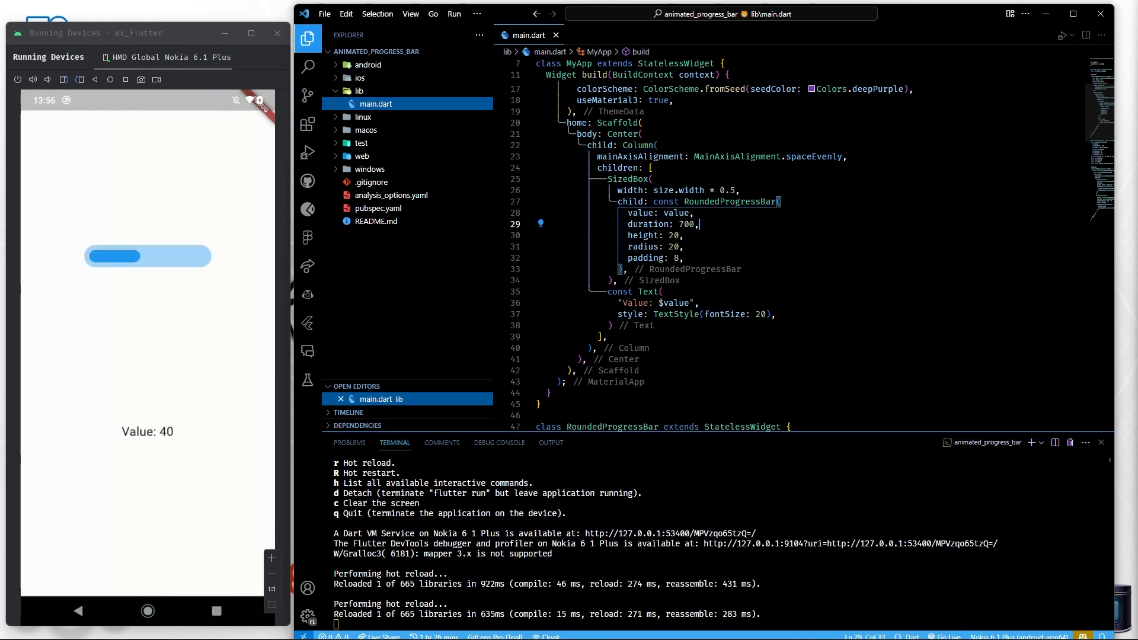
pyautogui.scroll(-3)
pyautogui.write('2')
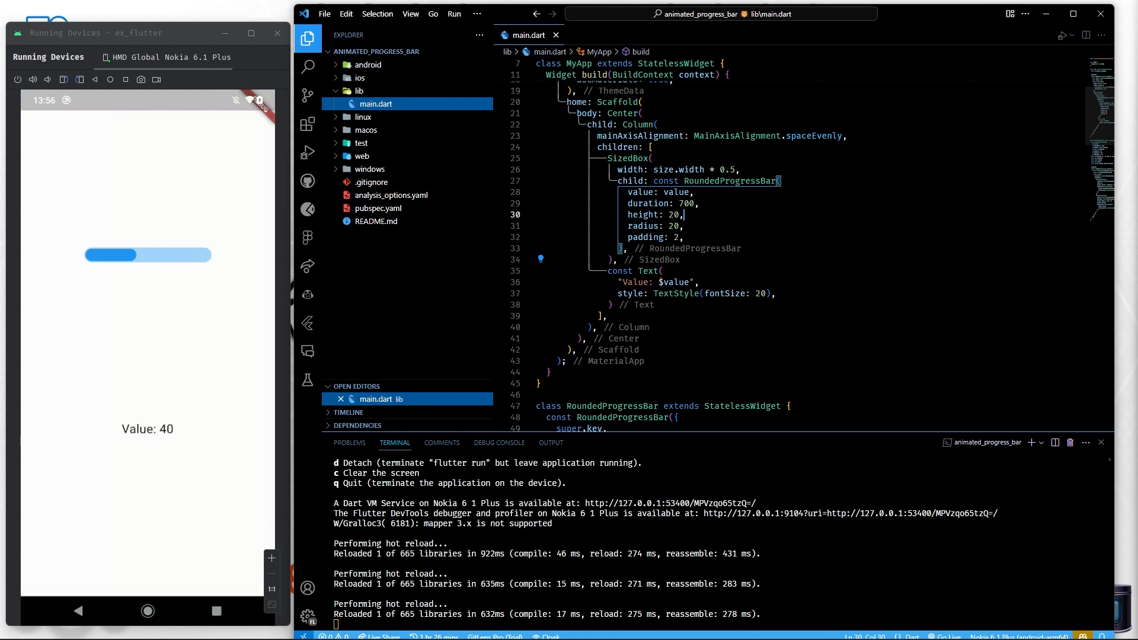
pyautogui.write('color: Colors.pinkAccent,')
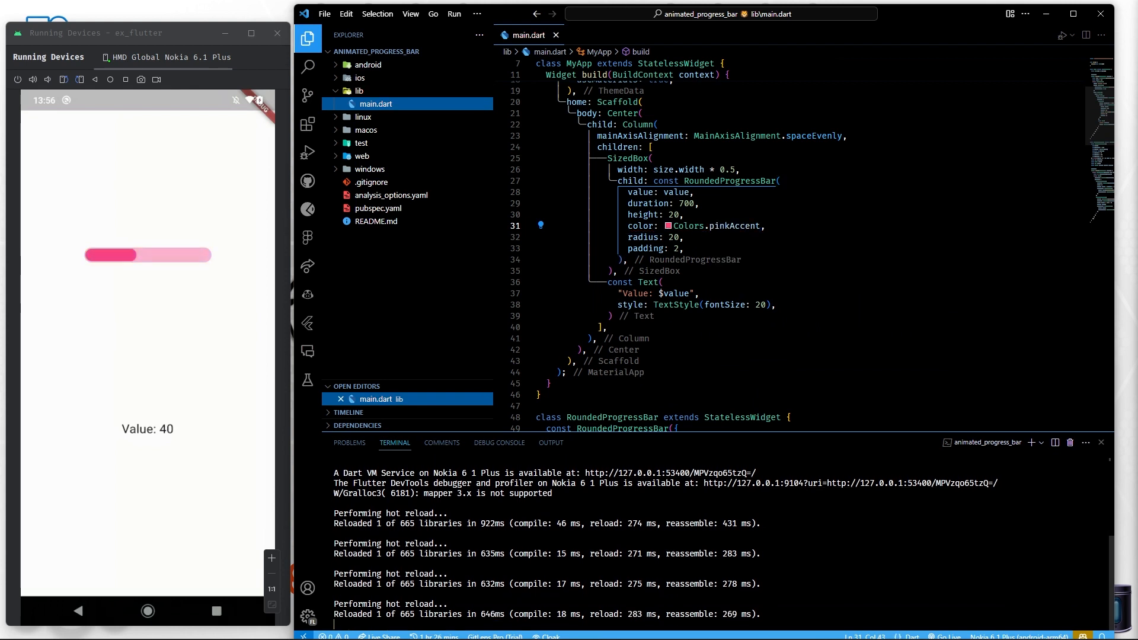
pyautogui.moveTo(722, 439)
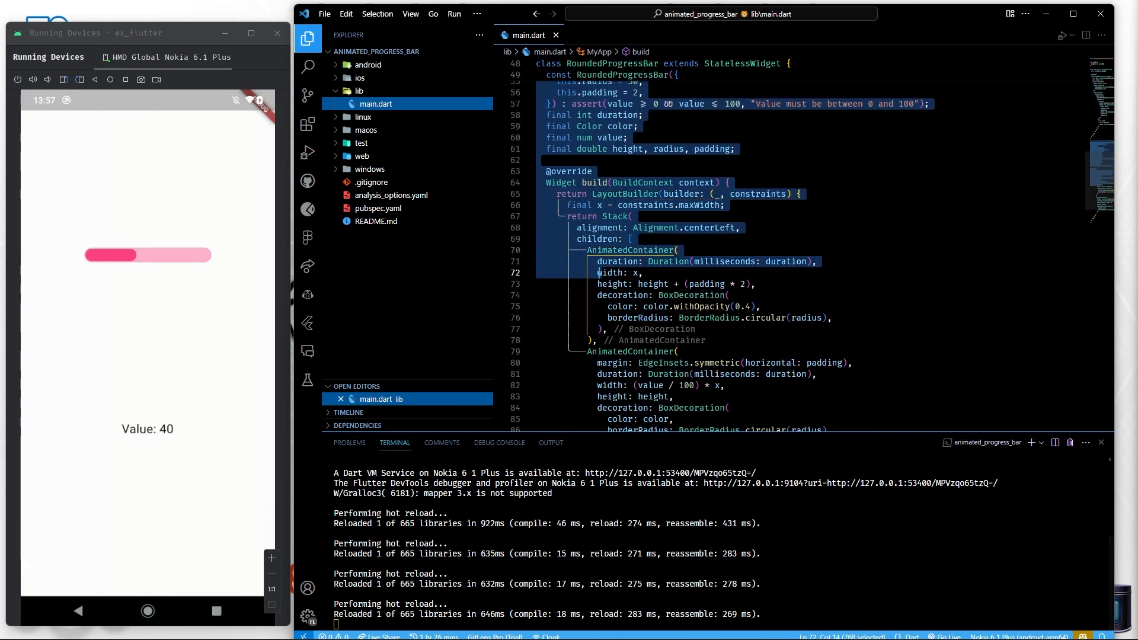
pyautogui.scroll(-3)
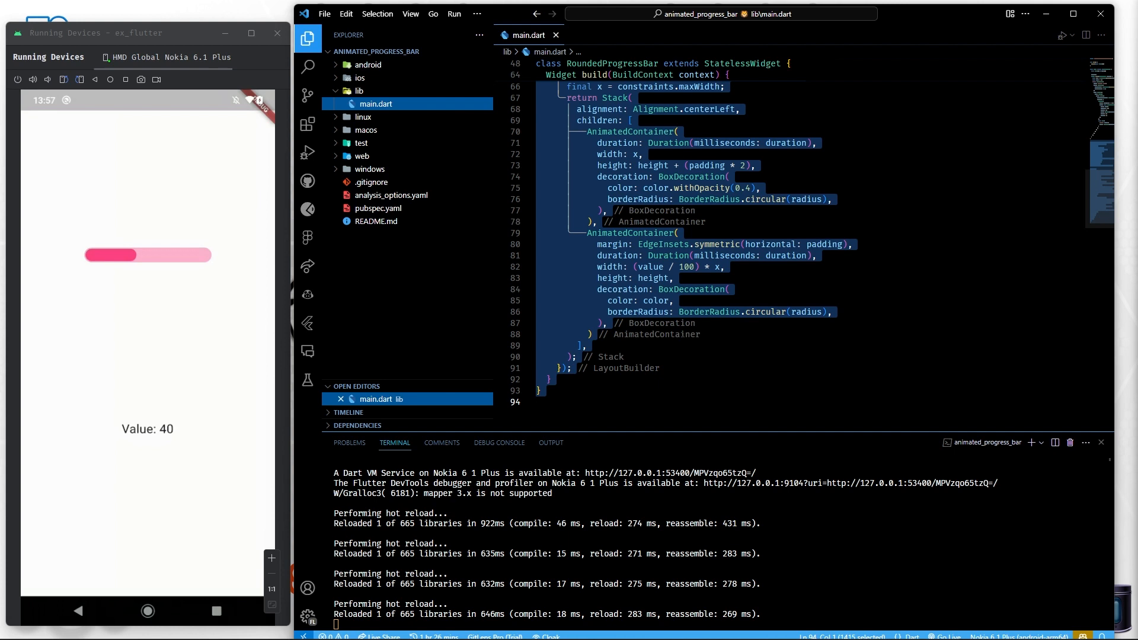